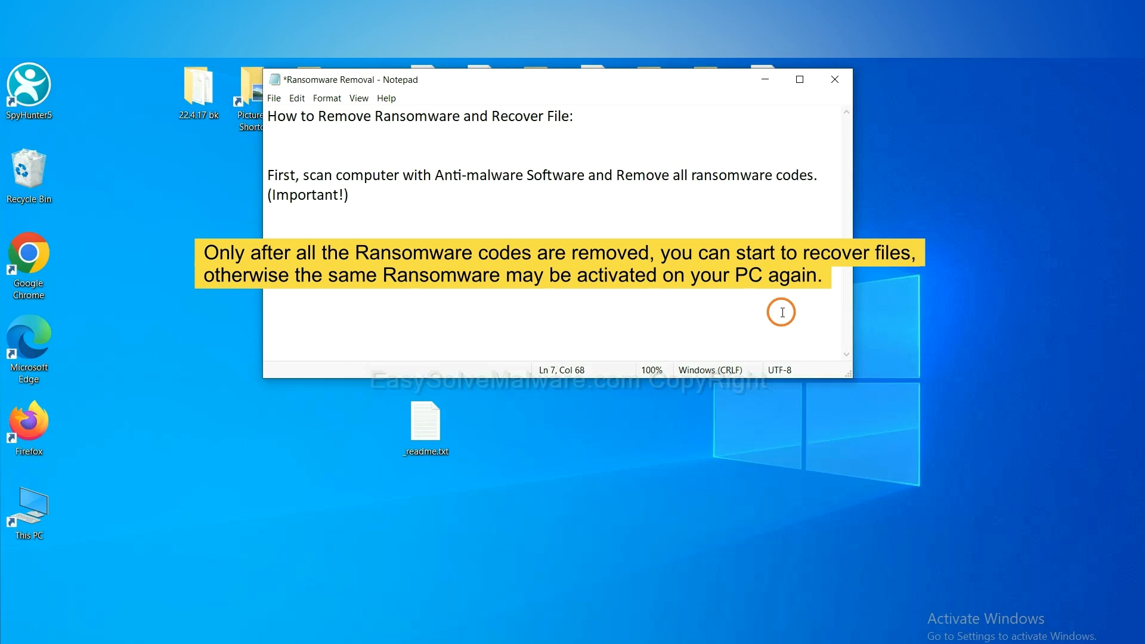
mouse_move(578, 214)
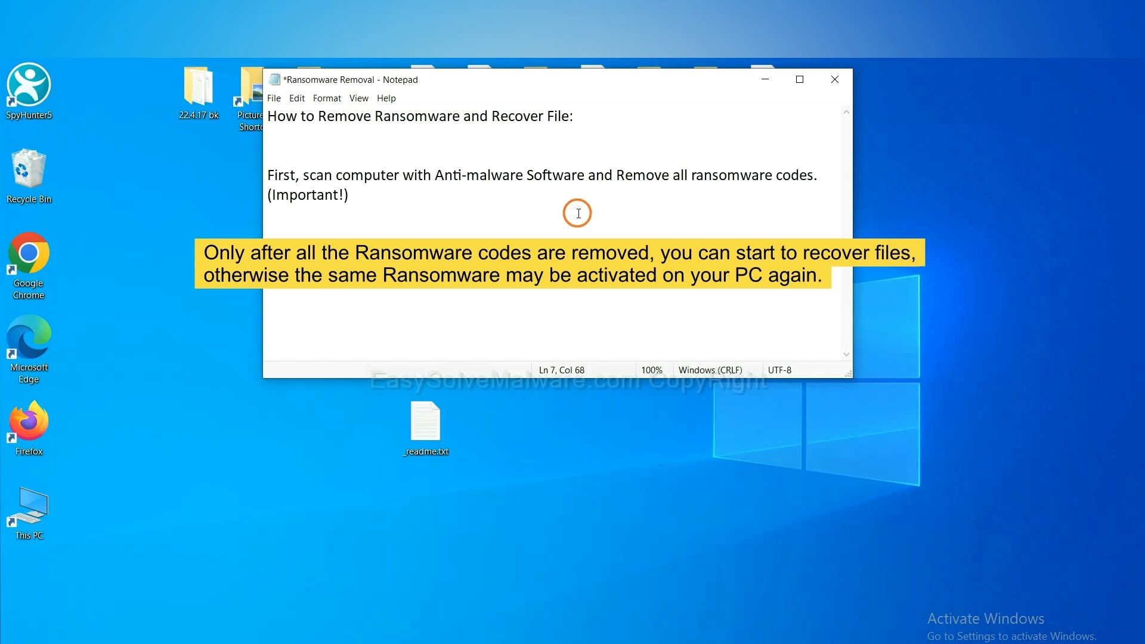
Step: Switch to the EasySolveMalware guide and download the SpyHunter installer for Windows
left_click(834, 79)
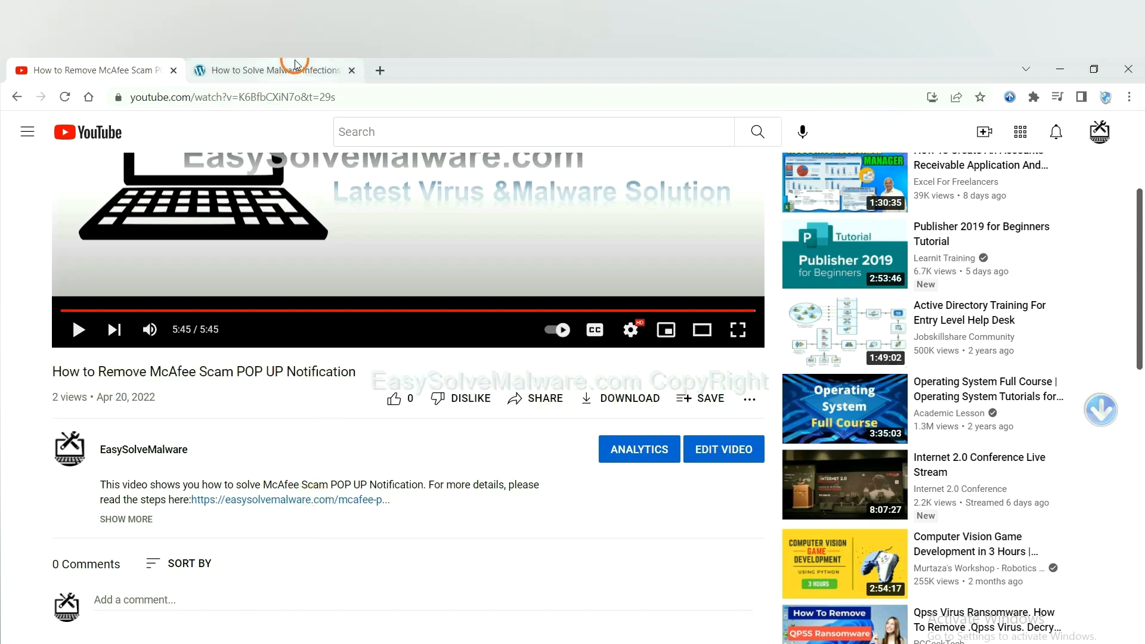
left_click(275, 70)
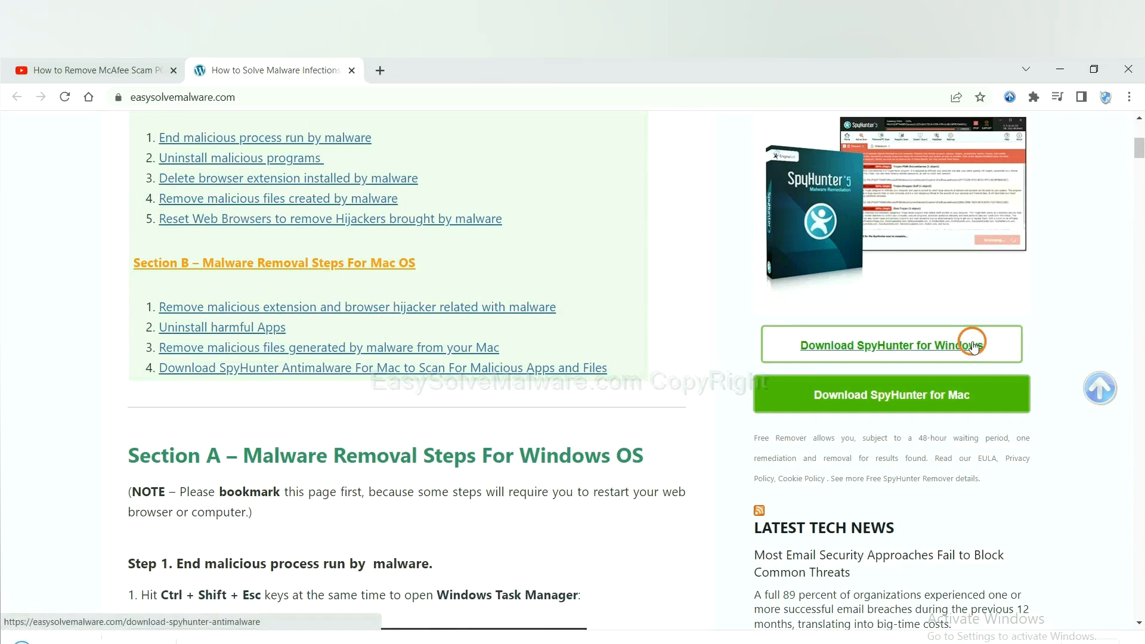
left_click(891, 344)
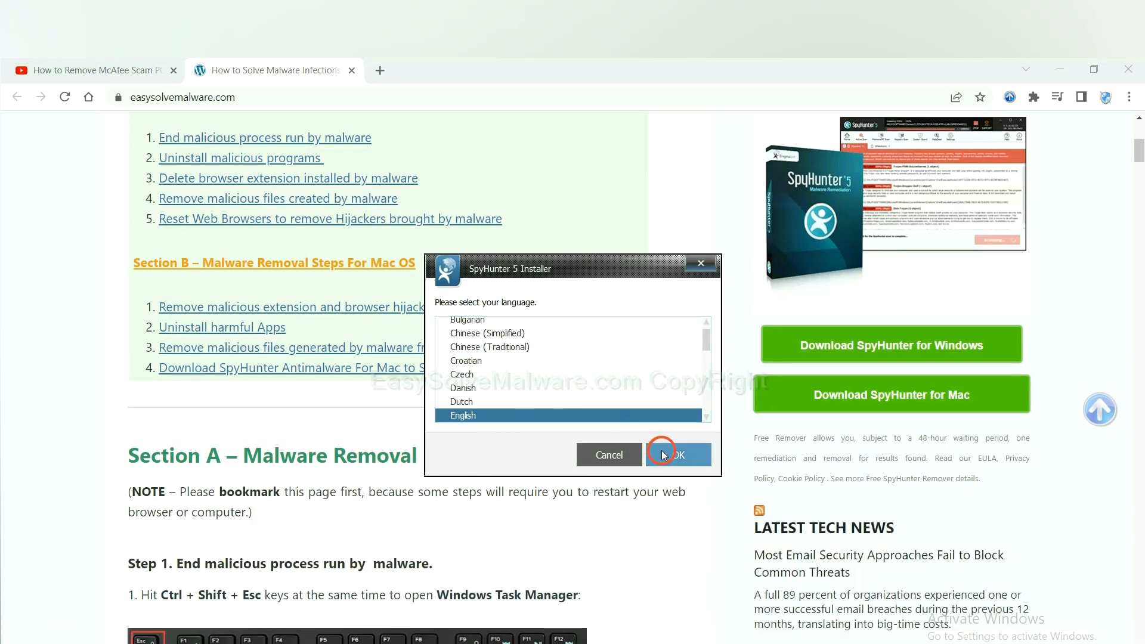
Step: Install SpyHunter 5 in English, accepting the EULA and Privacy Policy
left_click(676, 454)
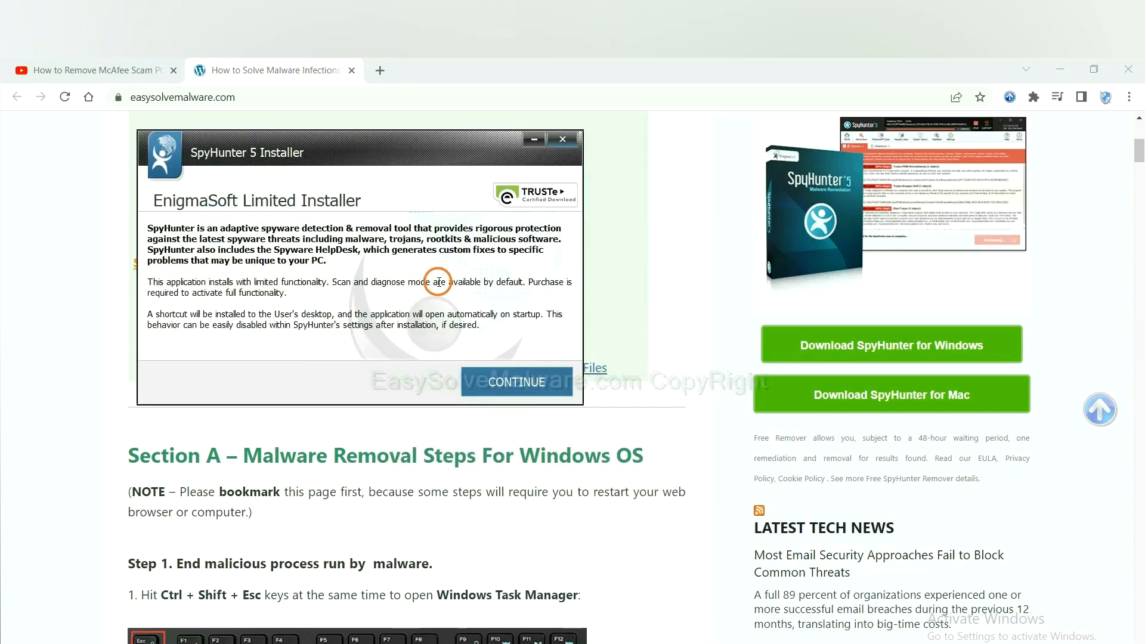
left_click(515, 382)
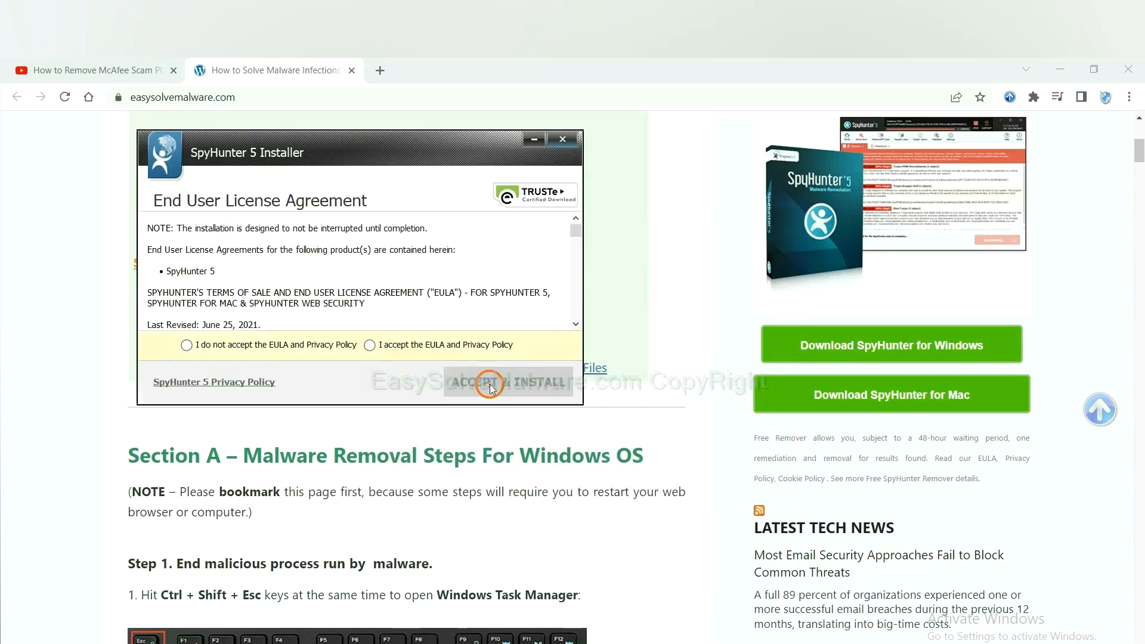
left_click(369, 345)
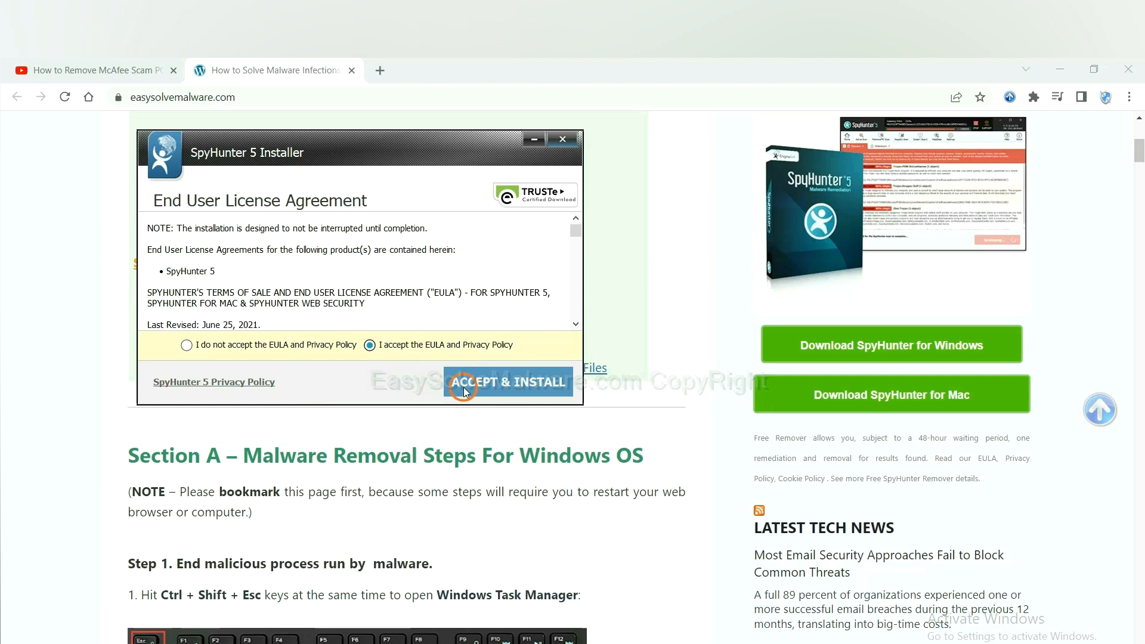
left_click(507, 382)
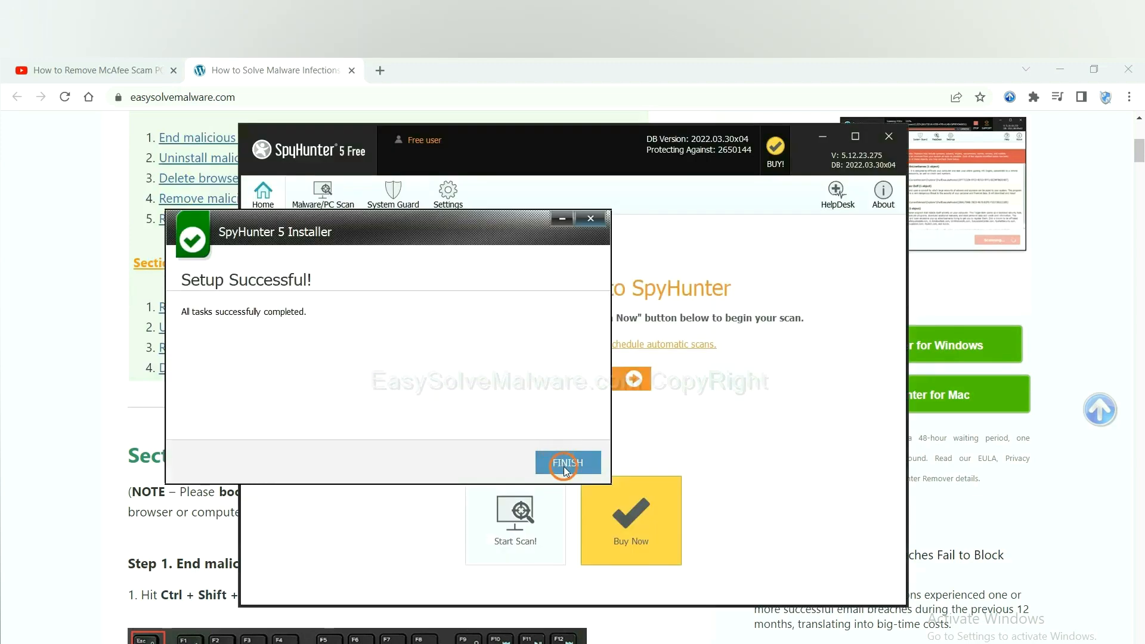
Step: Finish setup, scan the computer and continue past the unknown startup object found
left_click(568, 463)
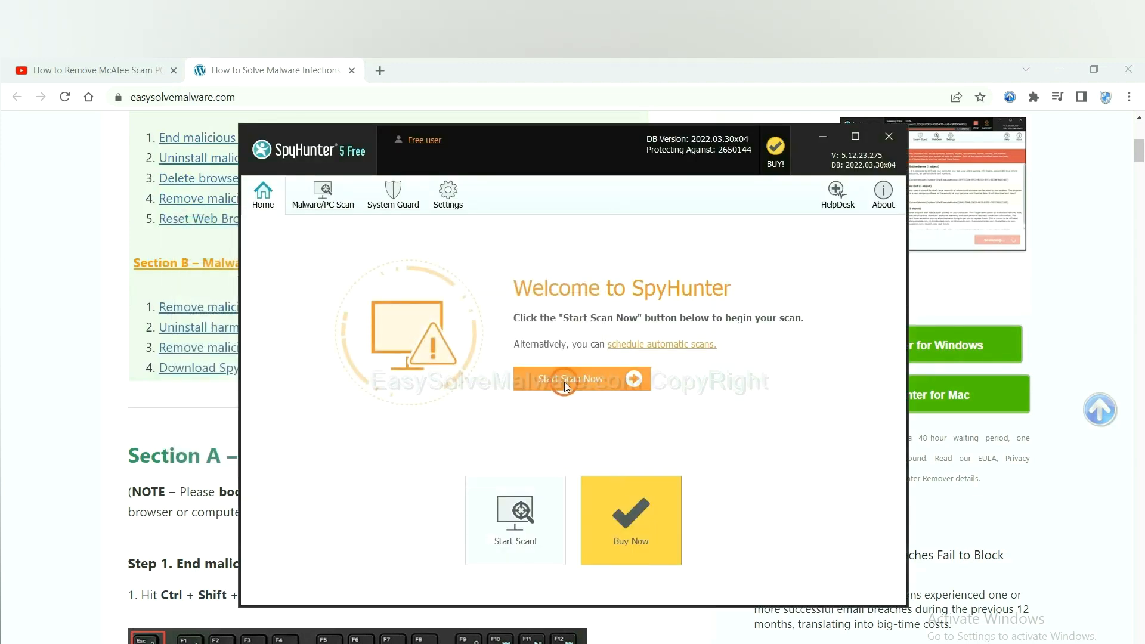
left_click(571, 379)
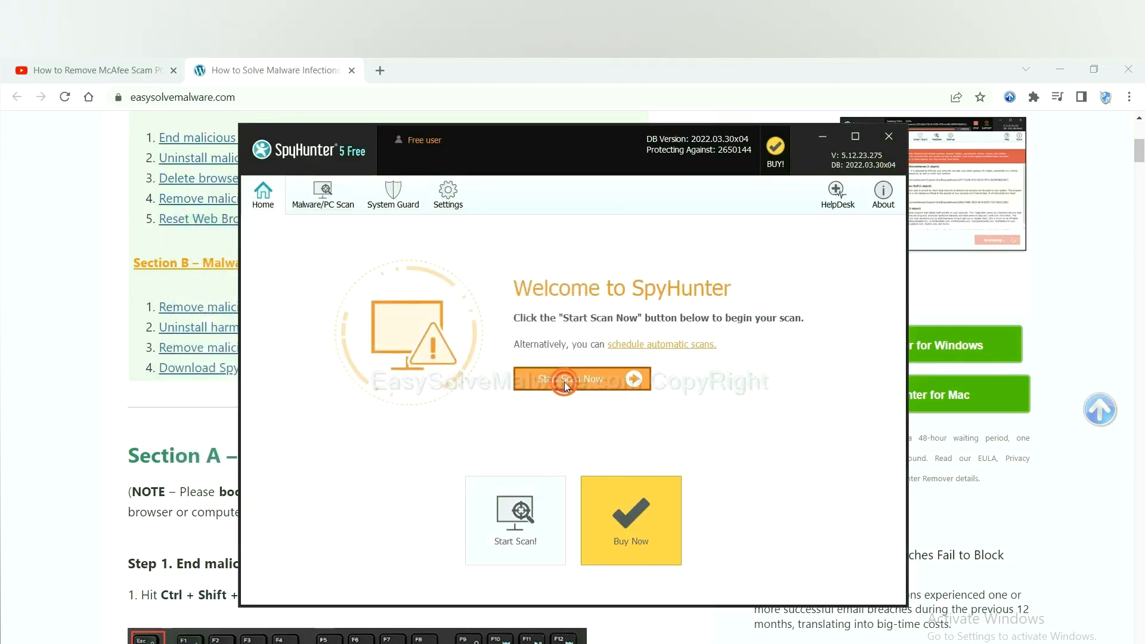
left_click(581, 378)
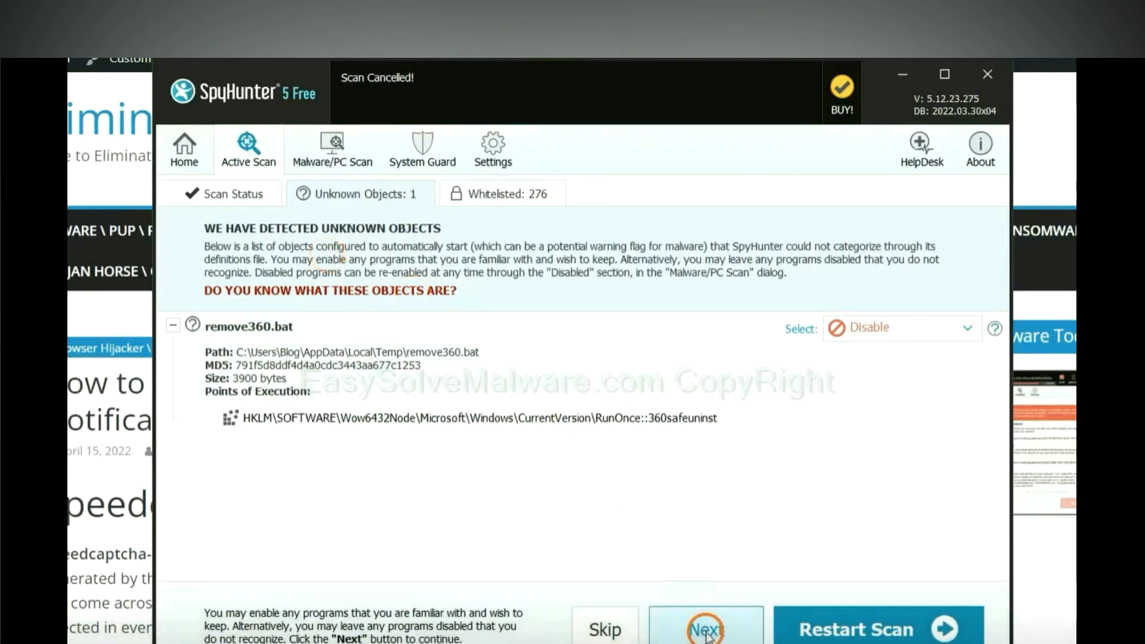
left_click(704, 630)
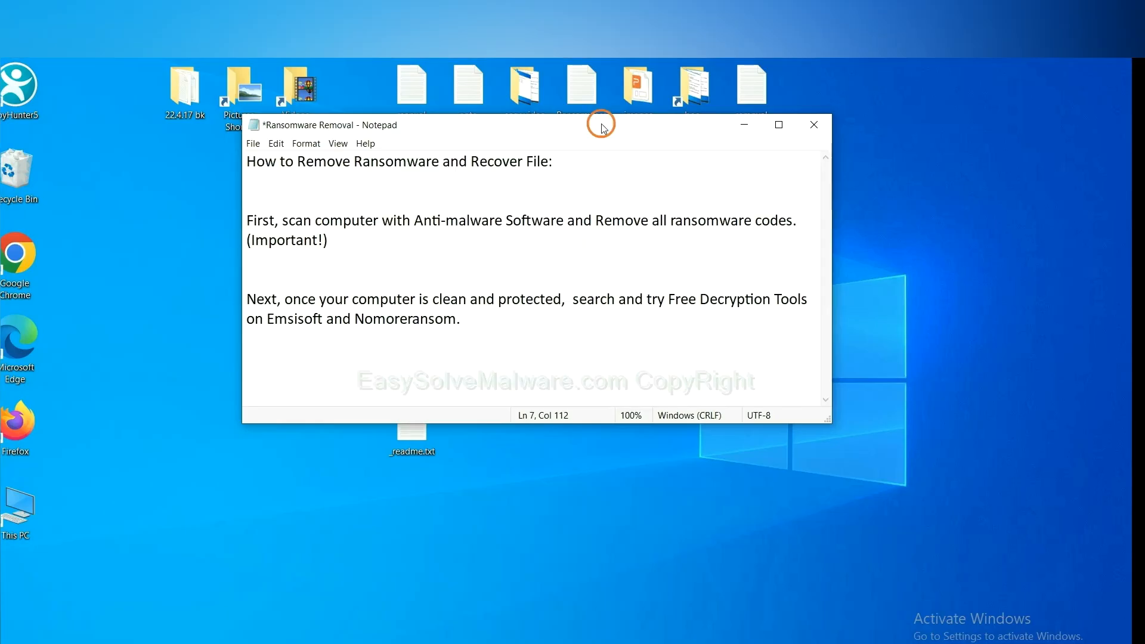
left_click(420, 319)
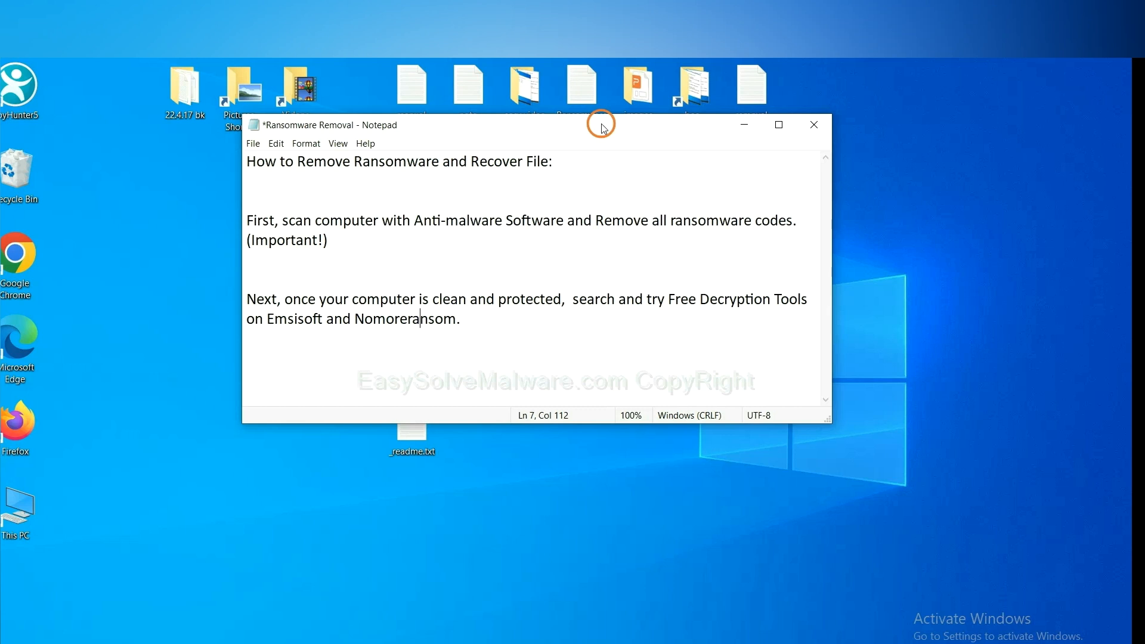
mouse_move(601, 140)
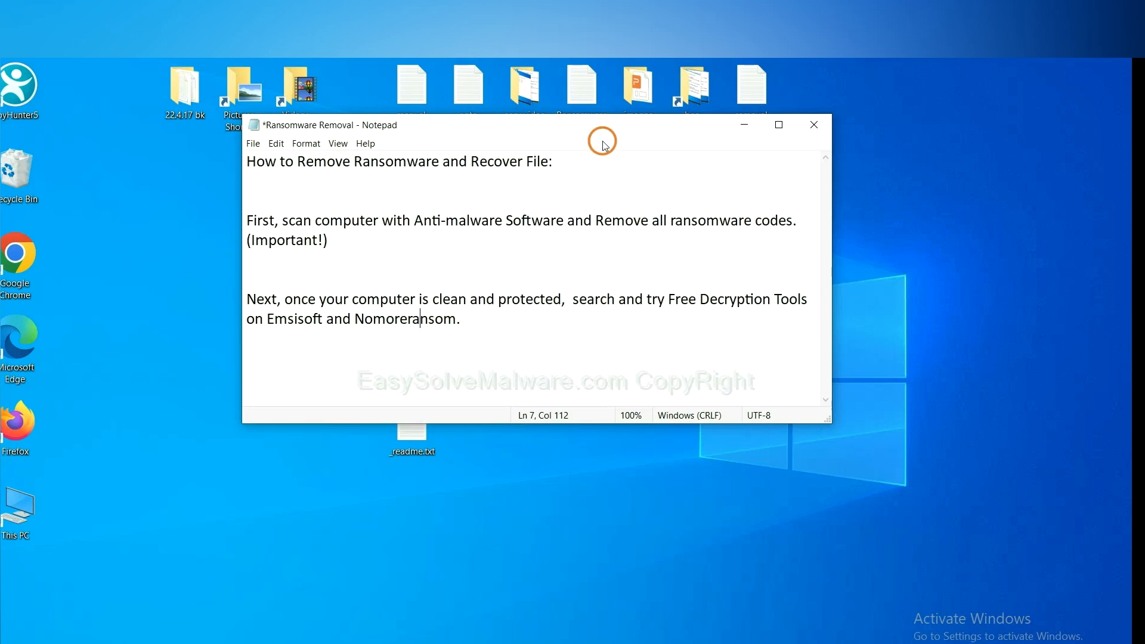
mouse_move(420, 338)
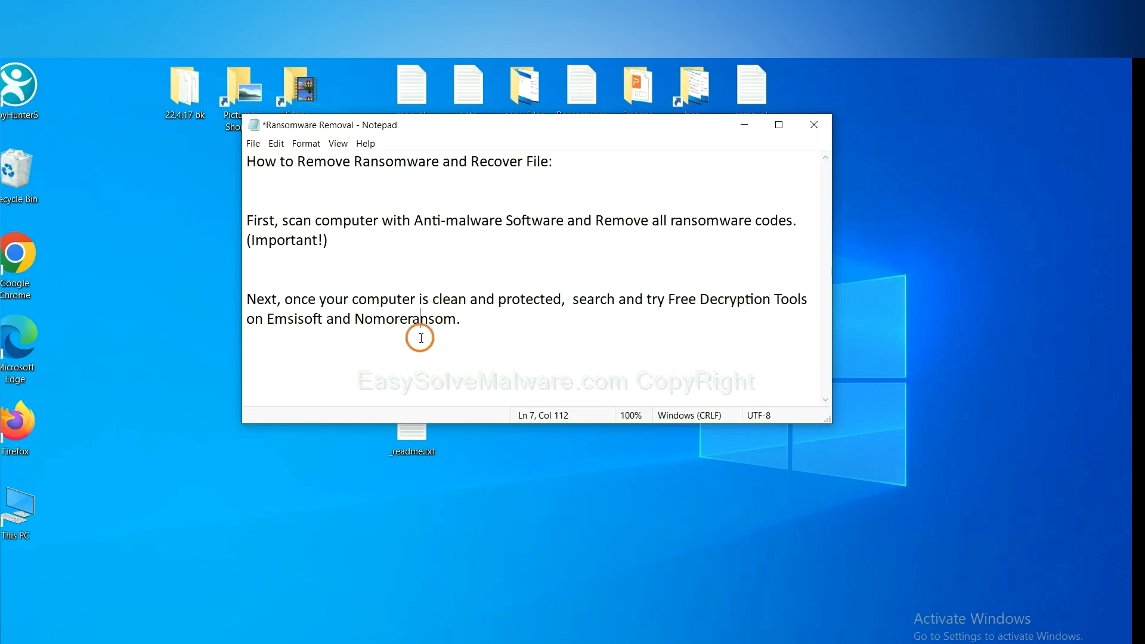
mouse_move(568, 425)
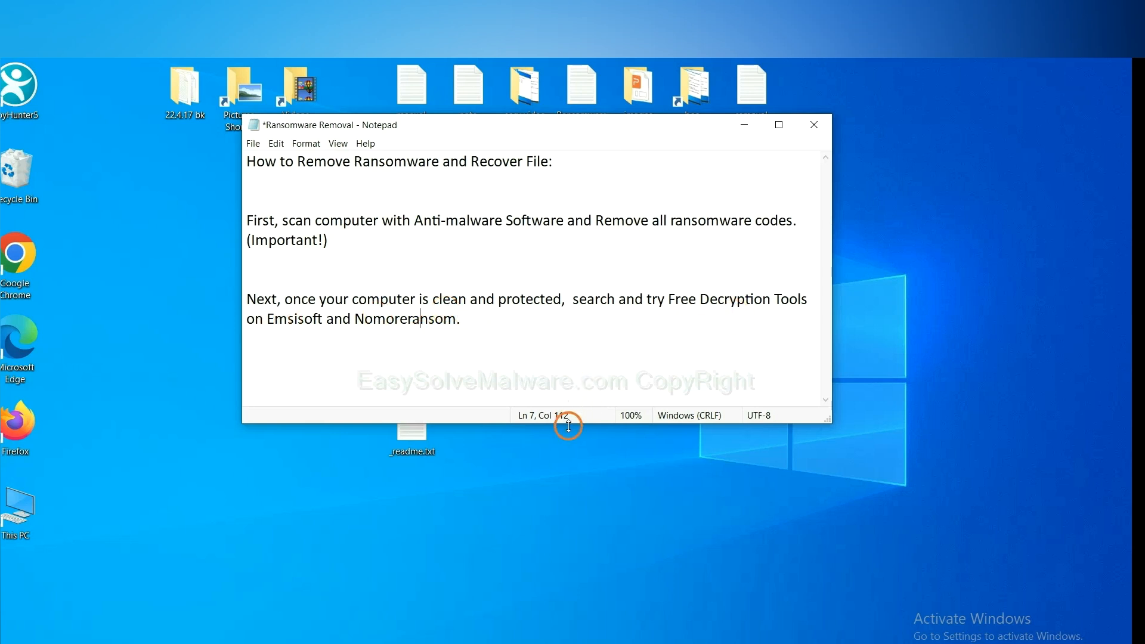
mouse_move(388, 583)
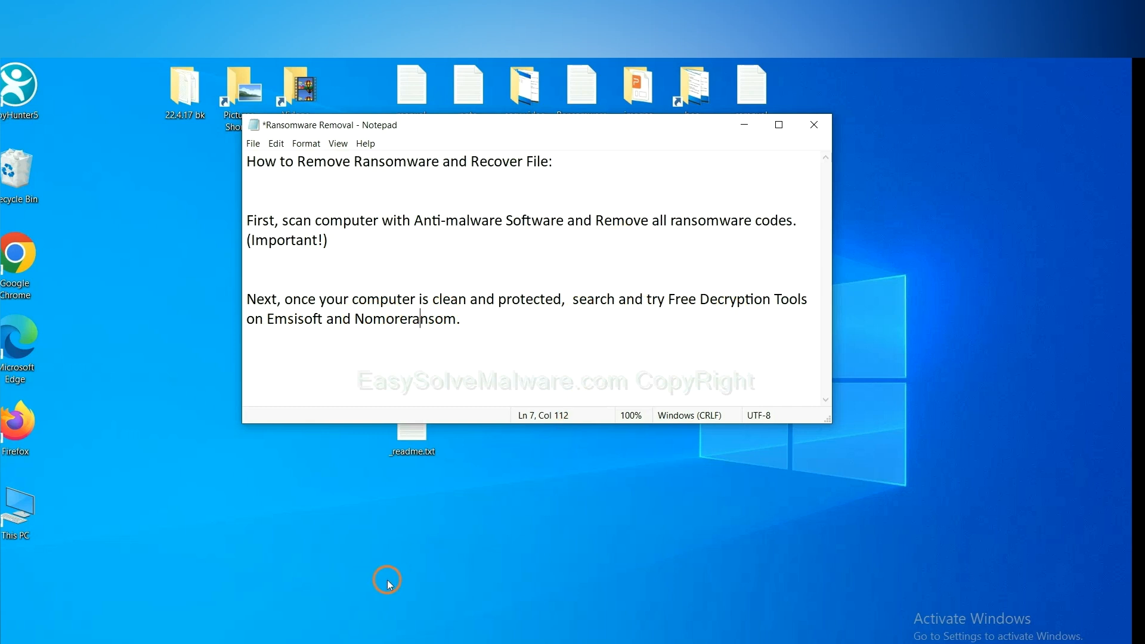
mouse_move(313, 587)
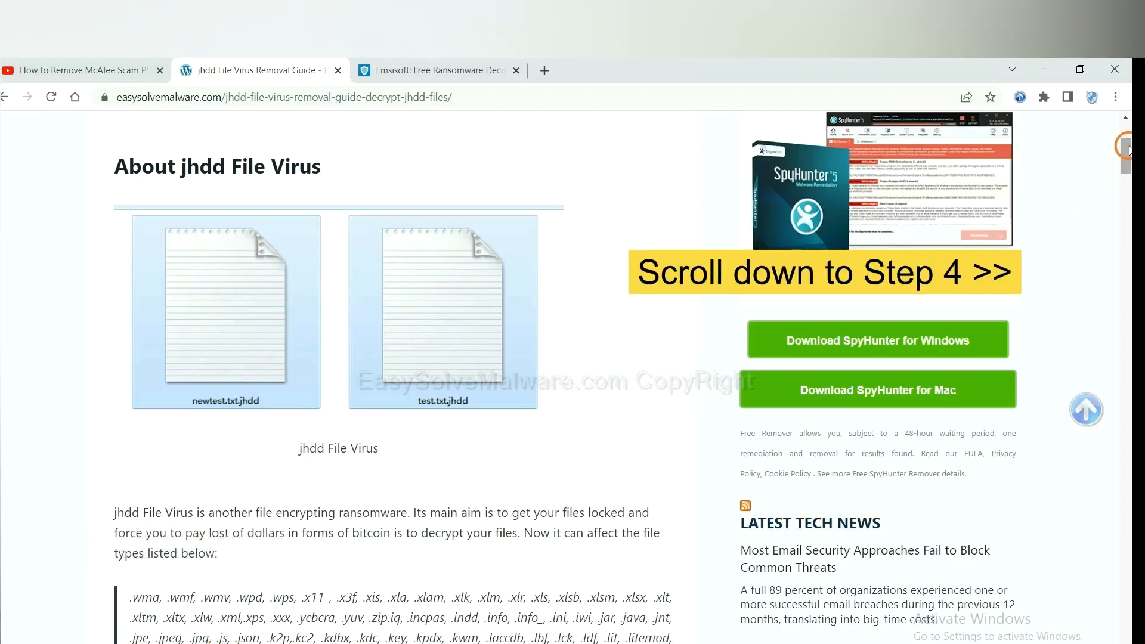
Step: Scroll the jhdd removal guide to Step 4's Emsisoft and No More Ransom decryption links
scroll("down", 3)
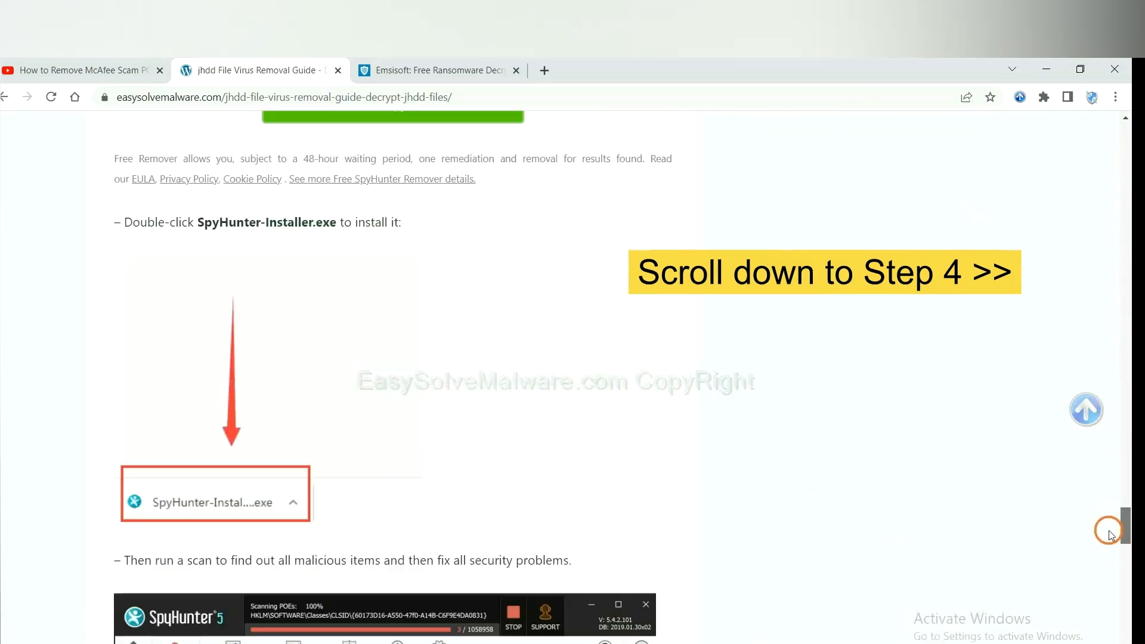
scroll("down", 3)
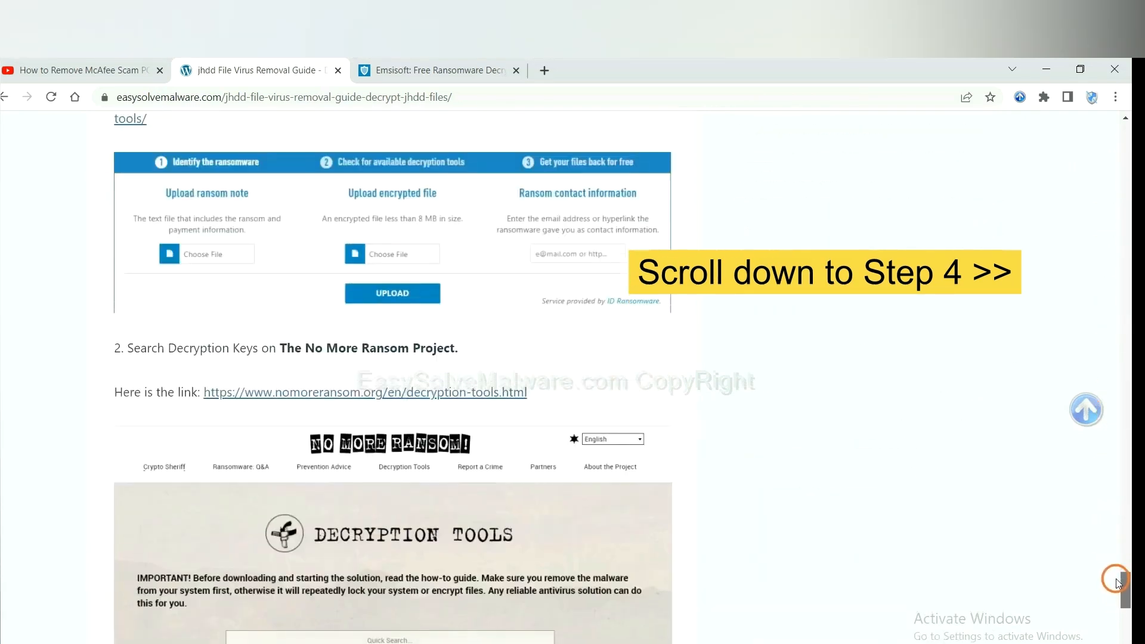
scroll("up", 3)
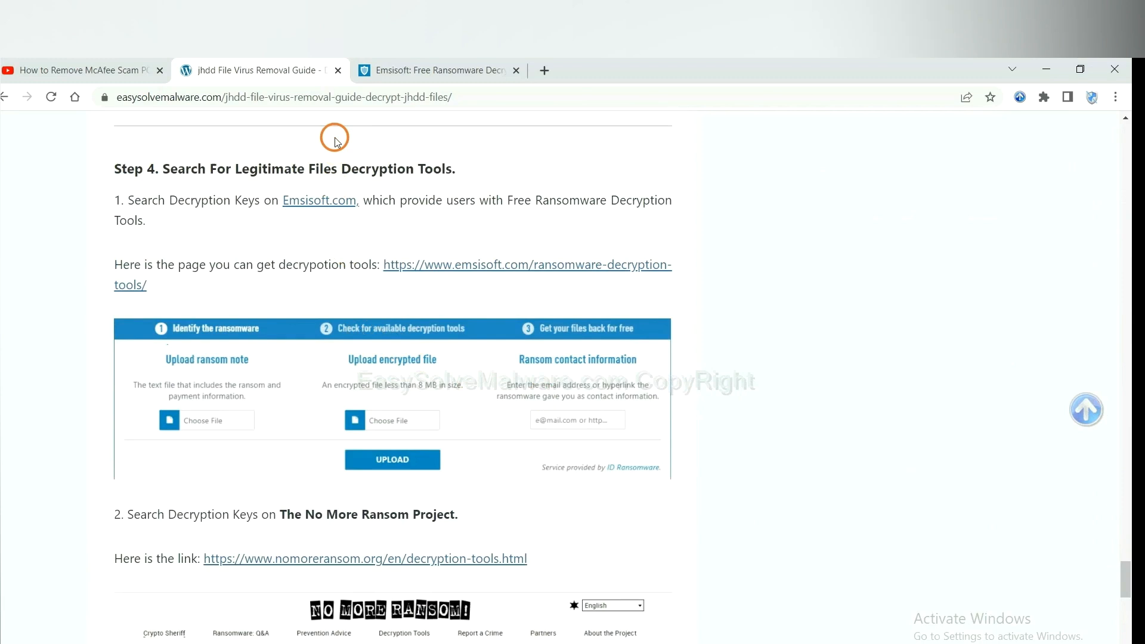
mouse_move(395, 283)
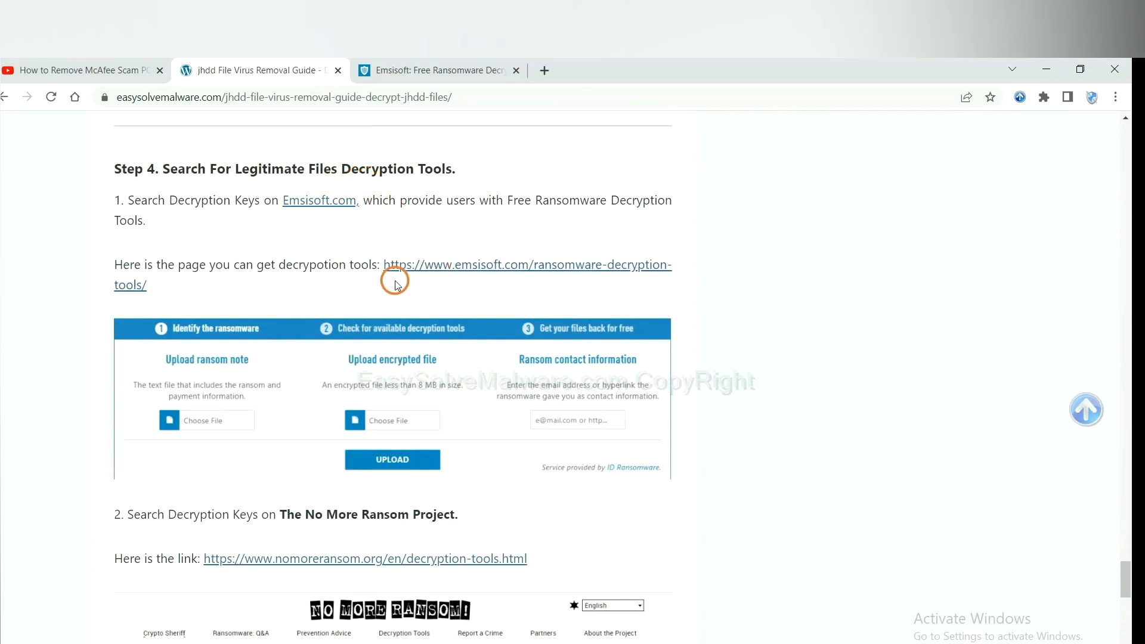
scroll("down", 3)
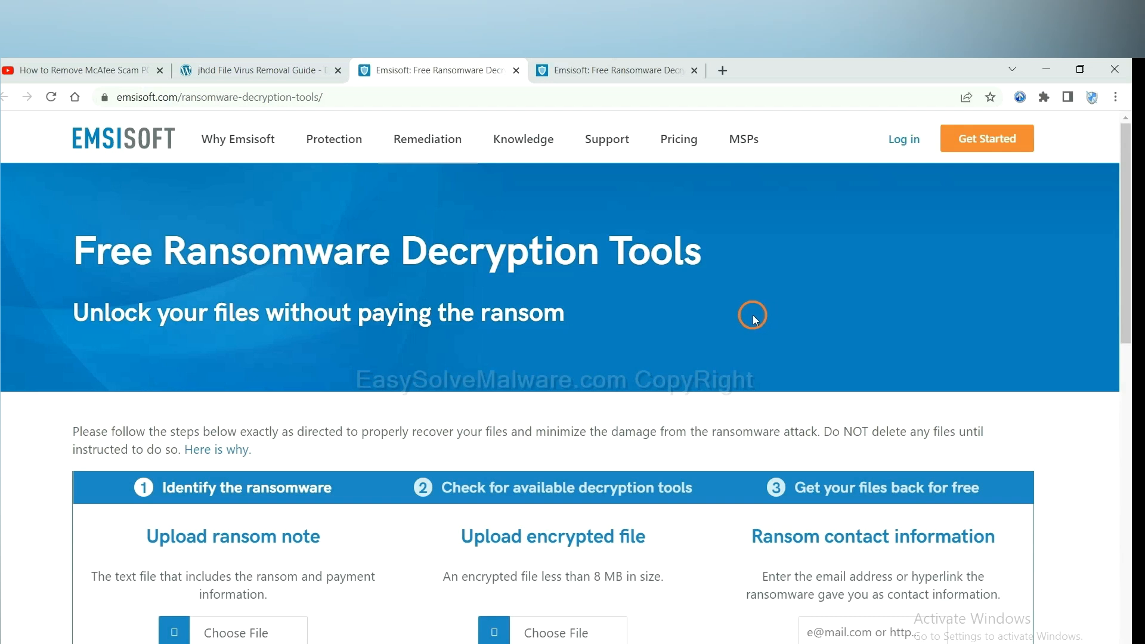
Step: Scroll to the identify-ransomware upload form on Emsisoft's decryption tools page
scroll("down", 3)
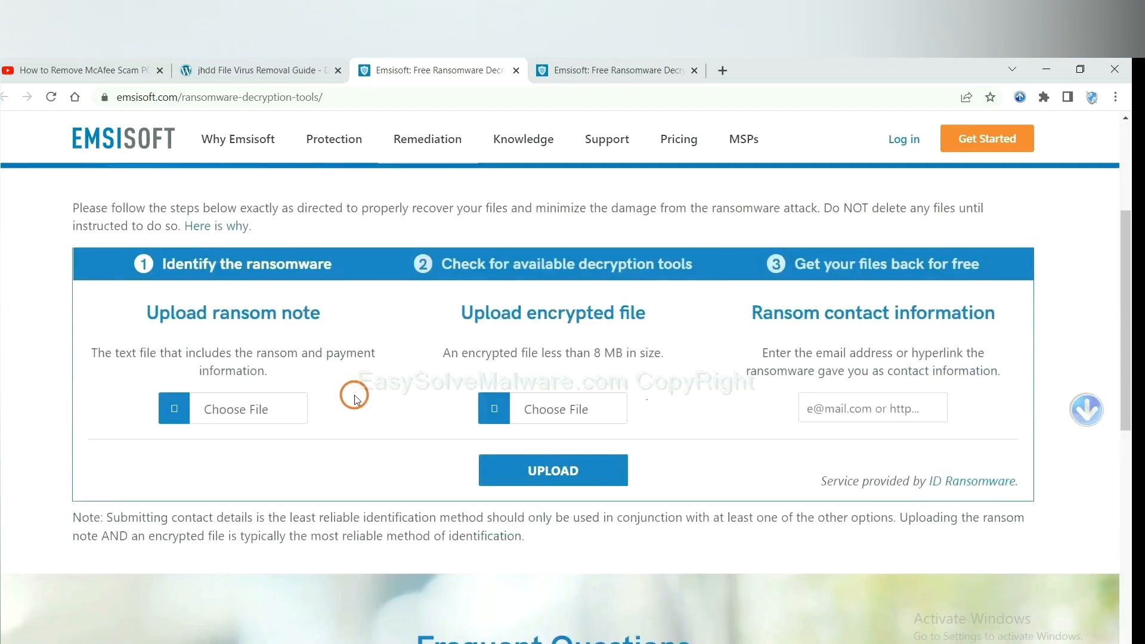
mouse_move(193, 337)
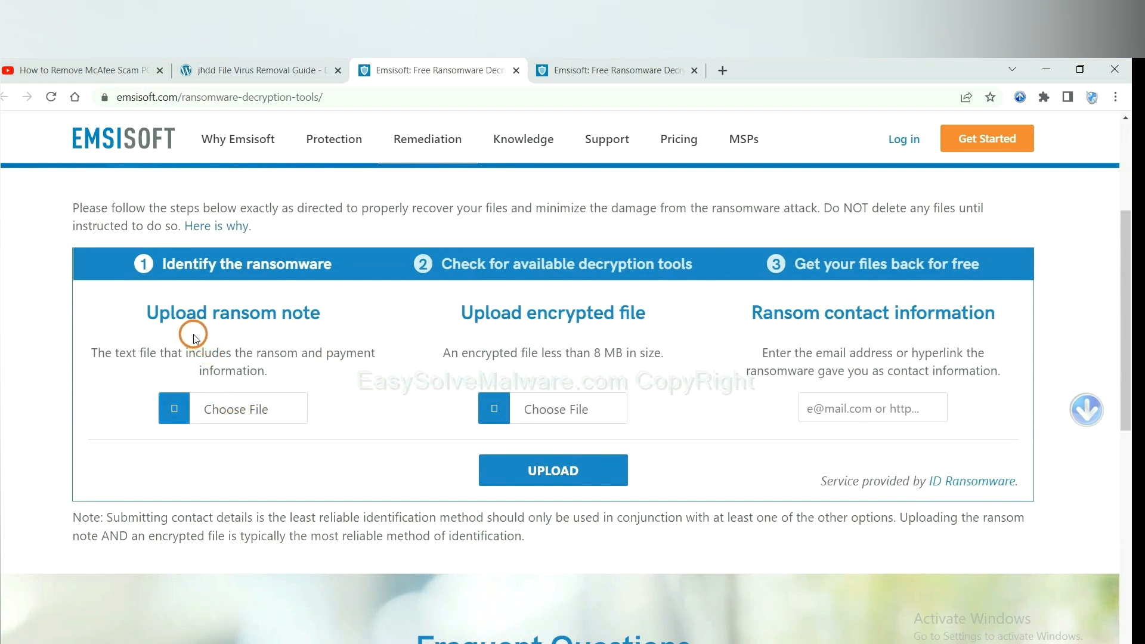
mouse_move(551, 320)
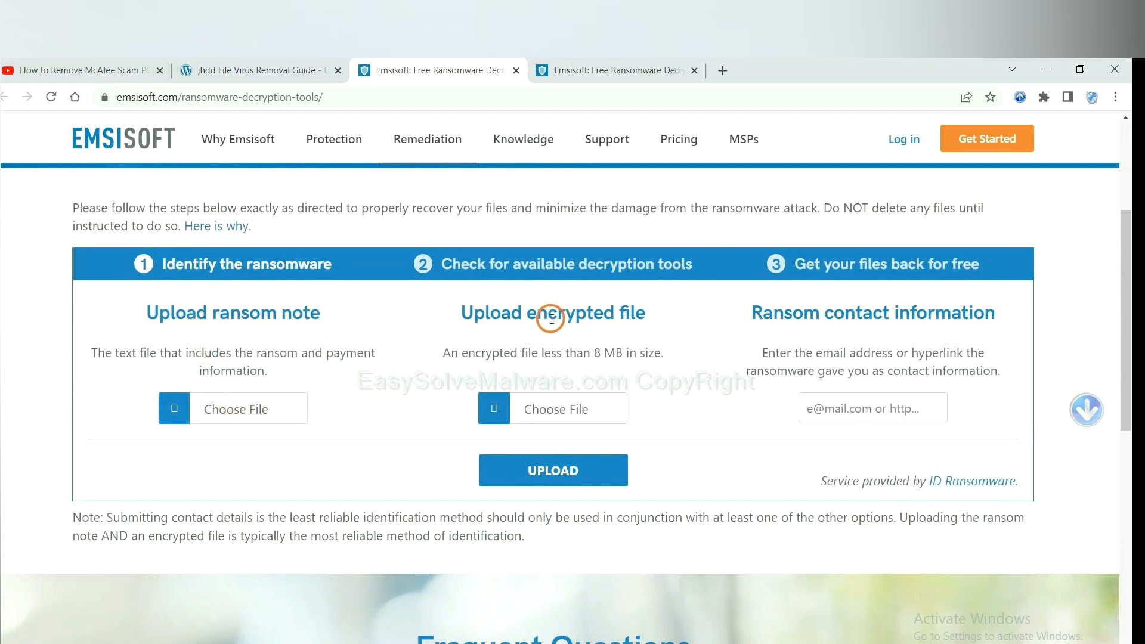
mouse_move(870, 315)
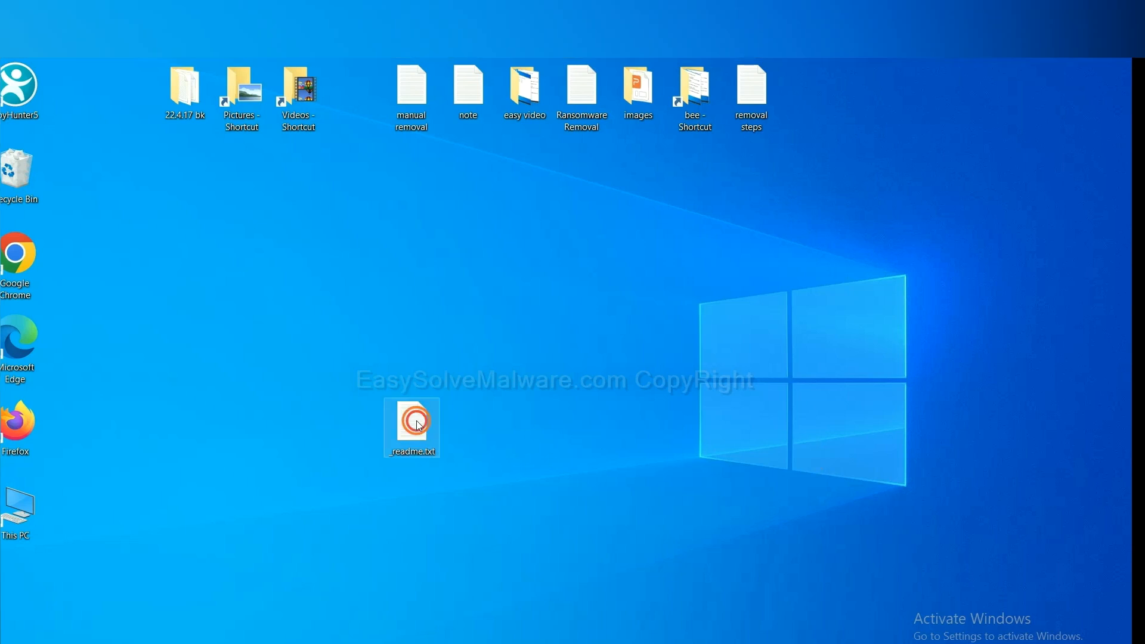
Step: Open the _readme.txt ransom note from the desktop in Notepad
double_click(411, 427)
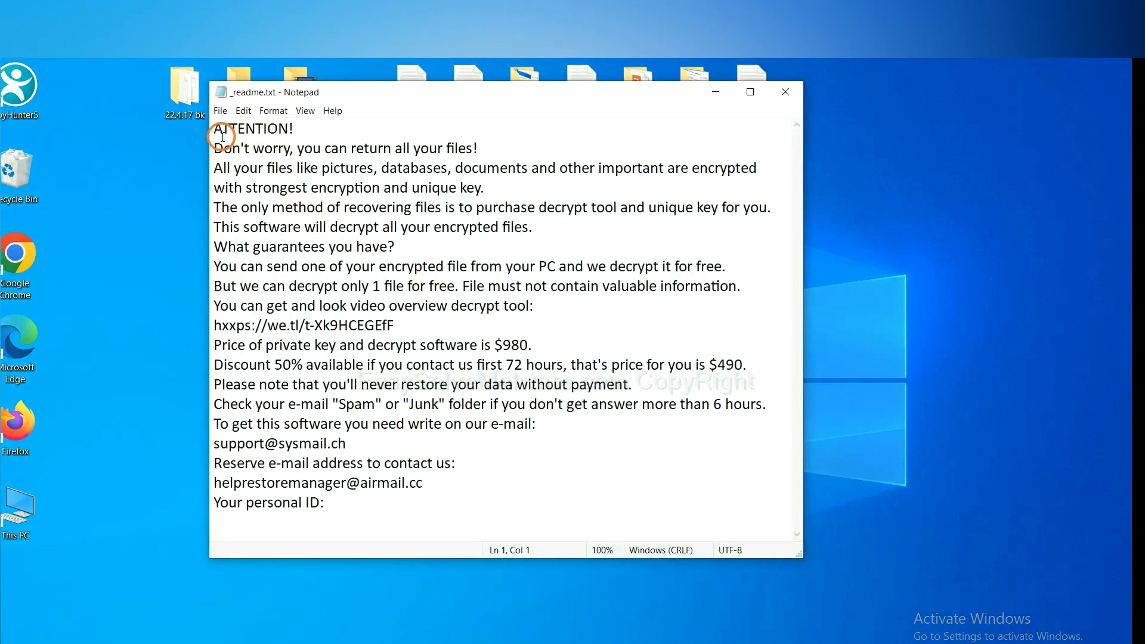
mouse_move(369, 477)
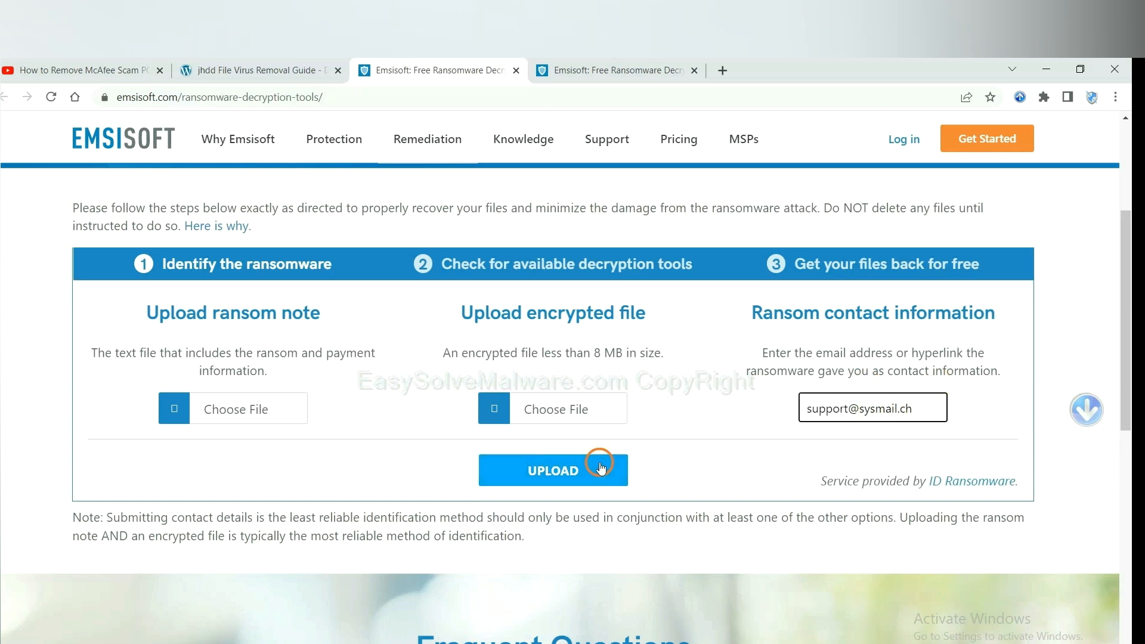
left_click(553, 470)
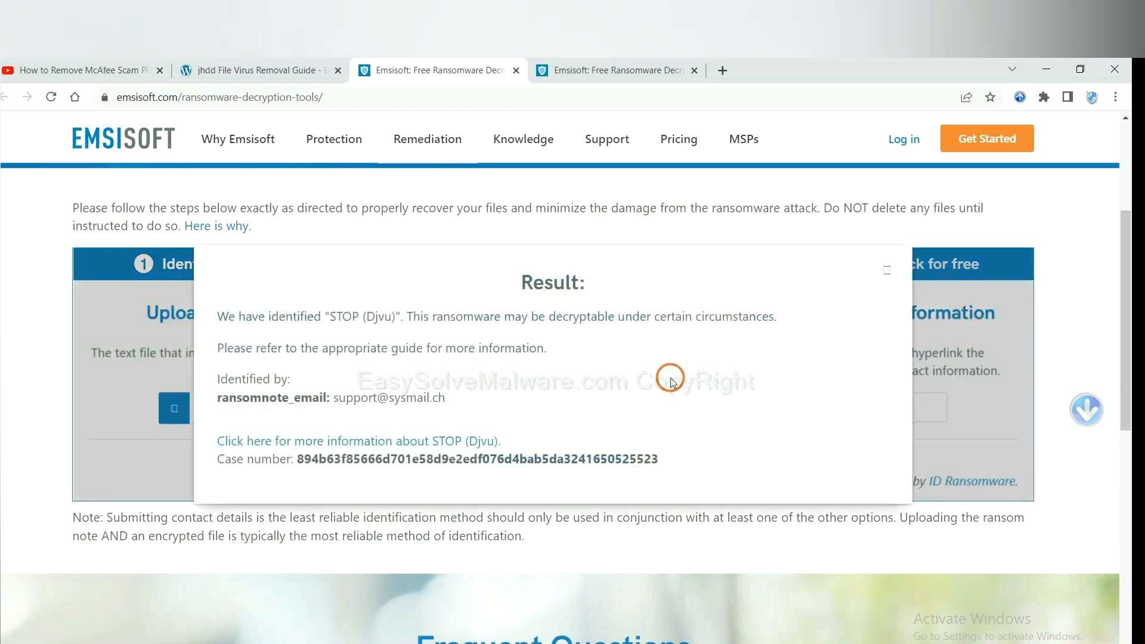
mouse_move(584, 353)
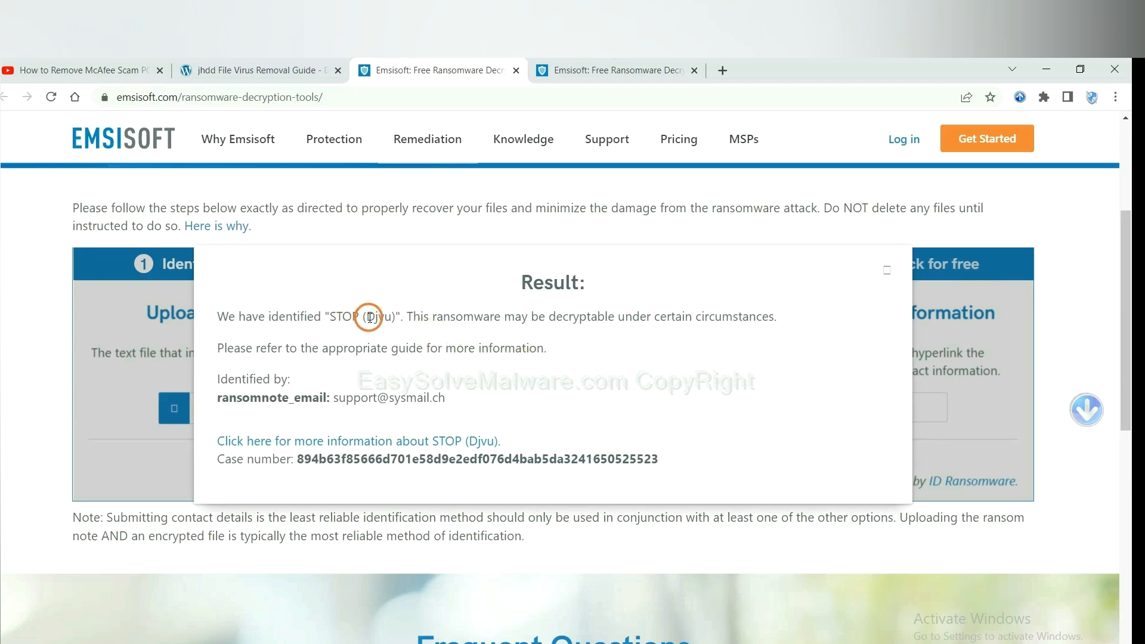
mouse_move(472, 363)
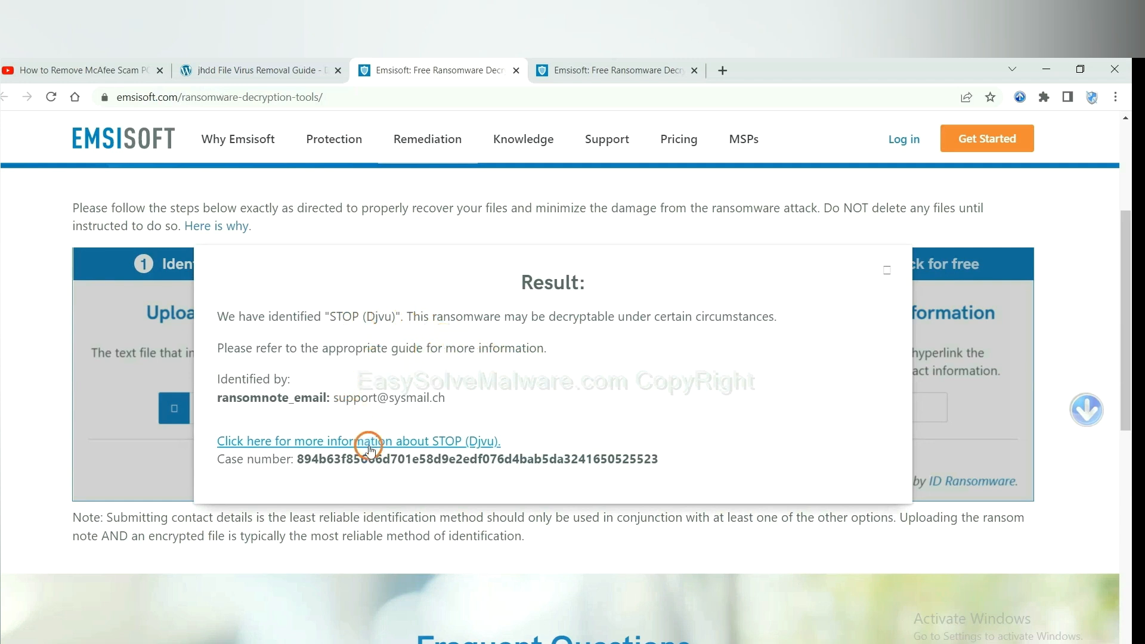
Step: Read the Emsisoft blog article on the STOP Djvu decryptor down to its variant list
left_click(358, 440)
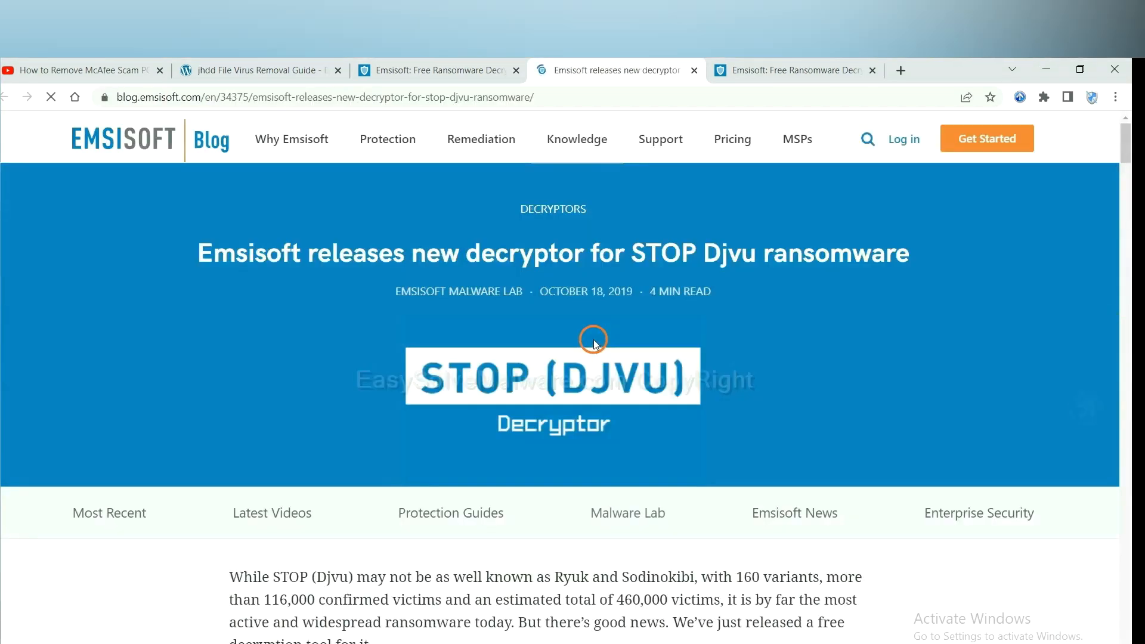
scroll("down", 3)
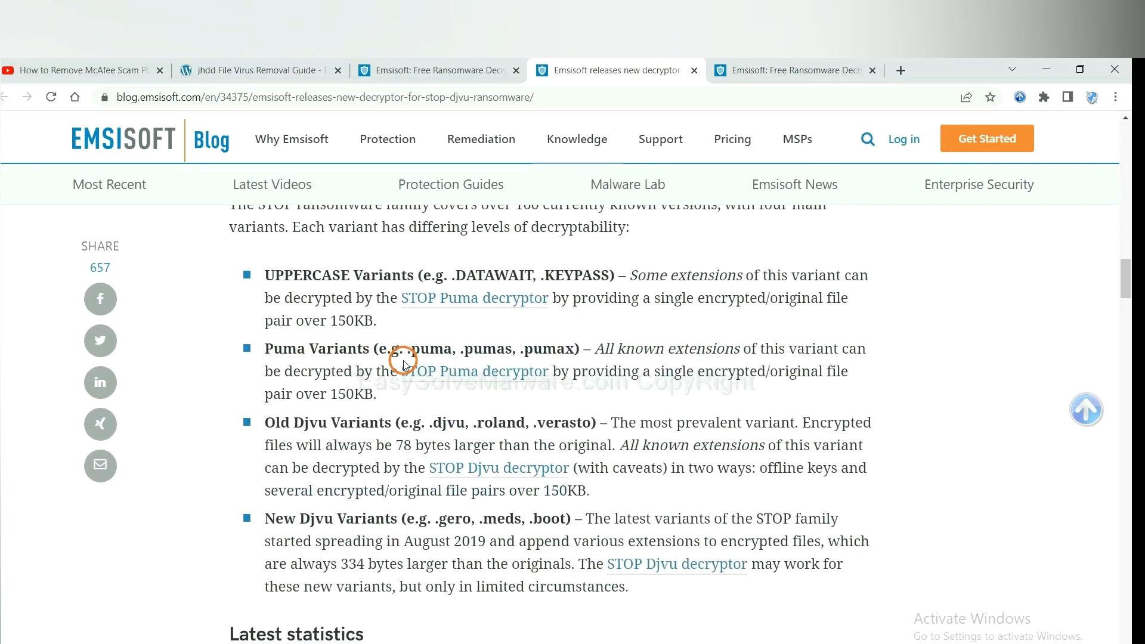
scroll("down", 3)
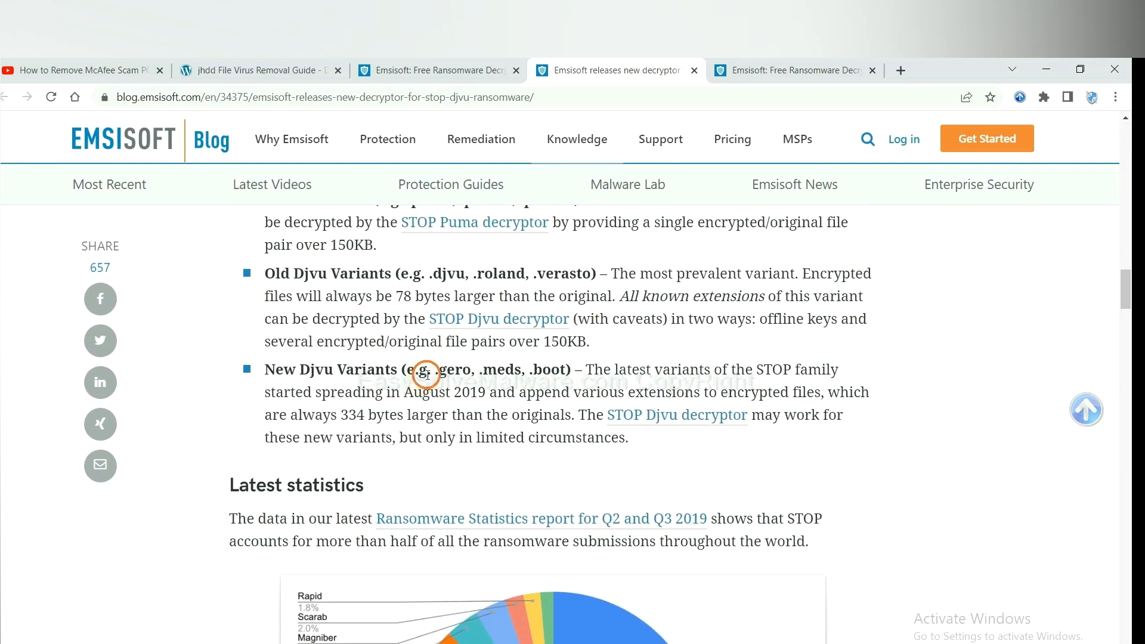
scroll("down", 3)
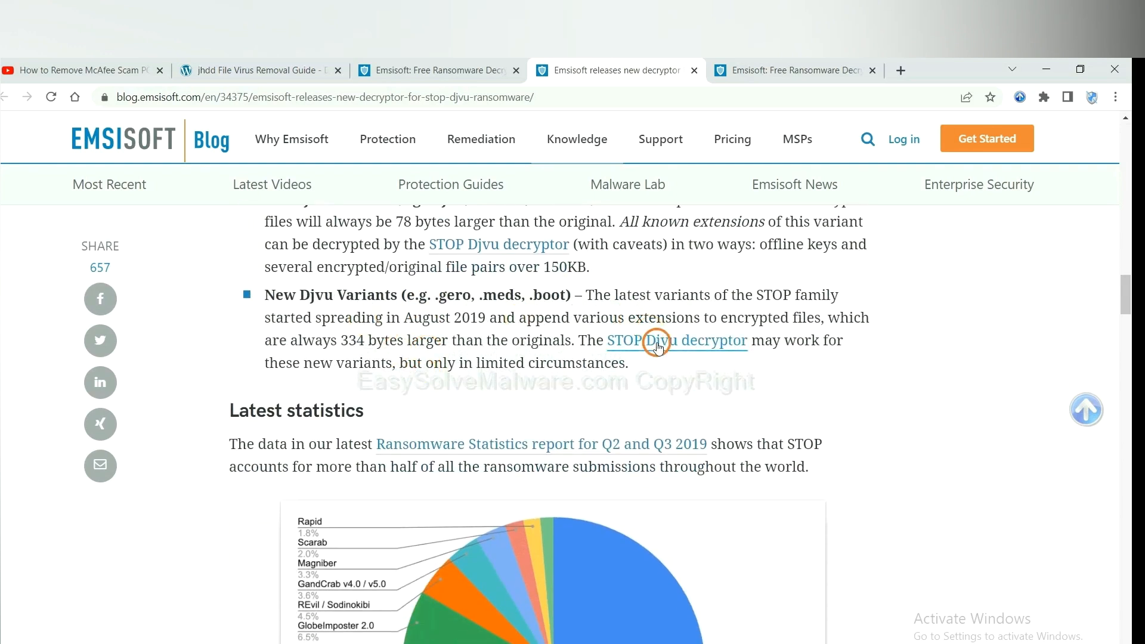
Step: View the Emsisoft STOP Djvu decryptor download page, then reach the guide's nomoreransom.org link
left_click(676, 340)
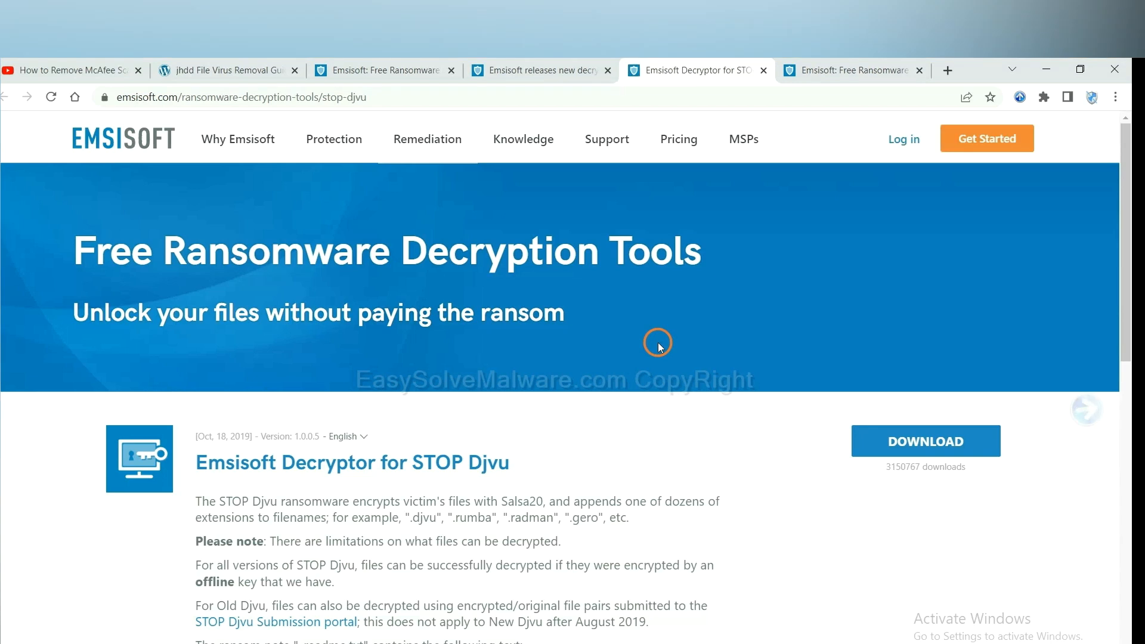
scroll("down", 3)
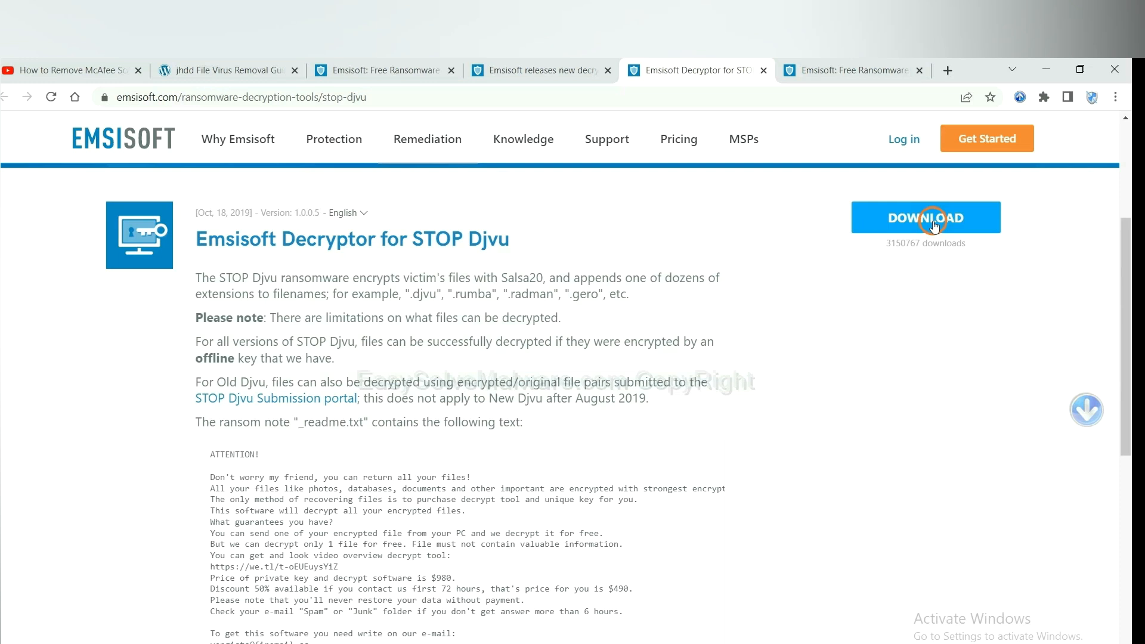
left_click(223, 71)
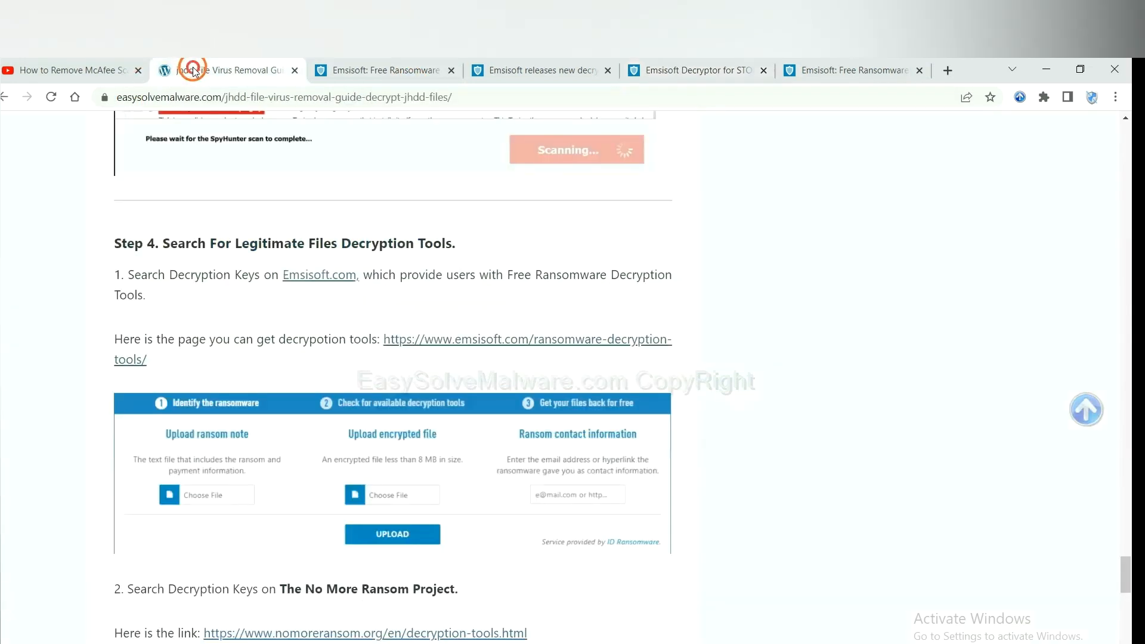
scroll("down", 3)
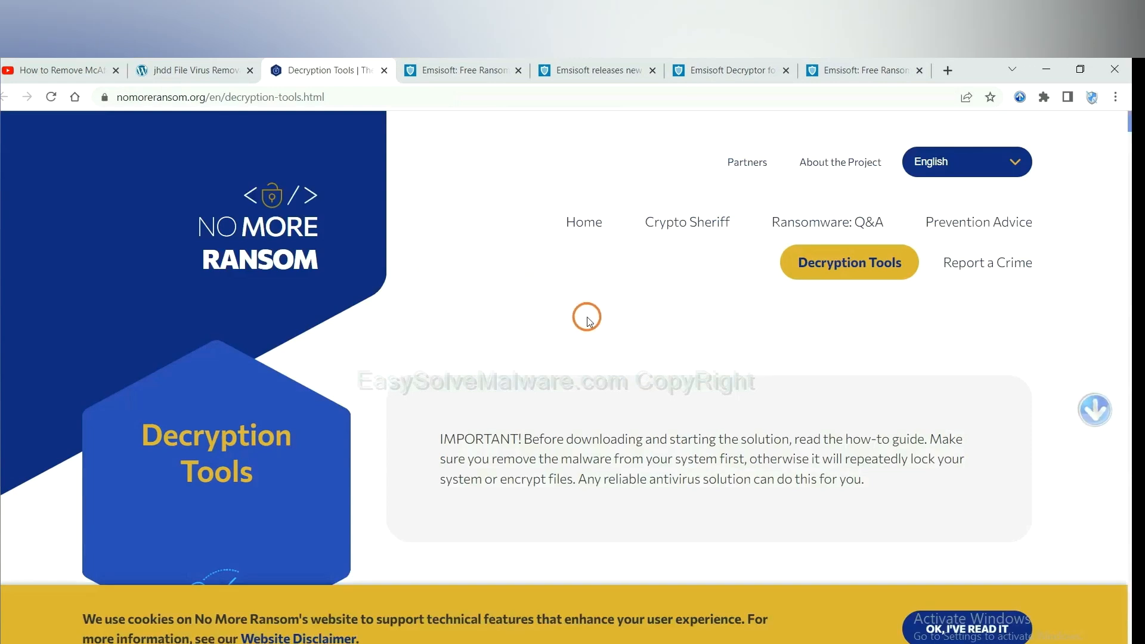
Step: Search No More Ransom's decryption tools for 'djvu'
scroll("down", 3)
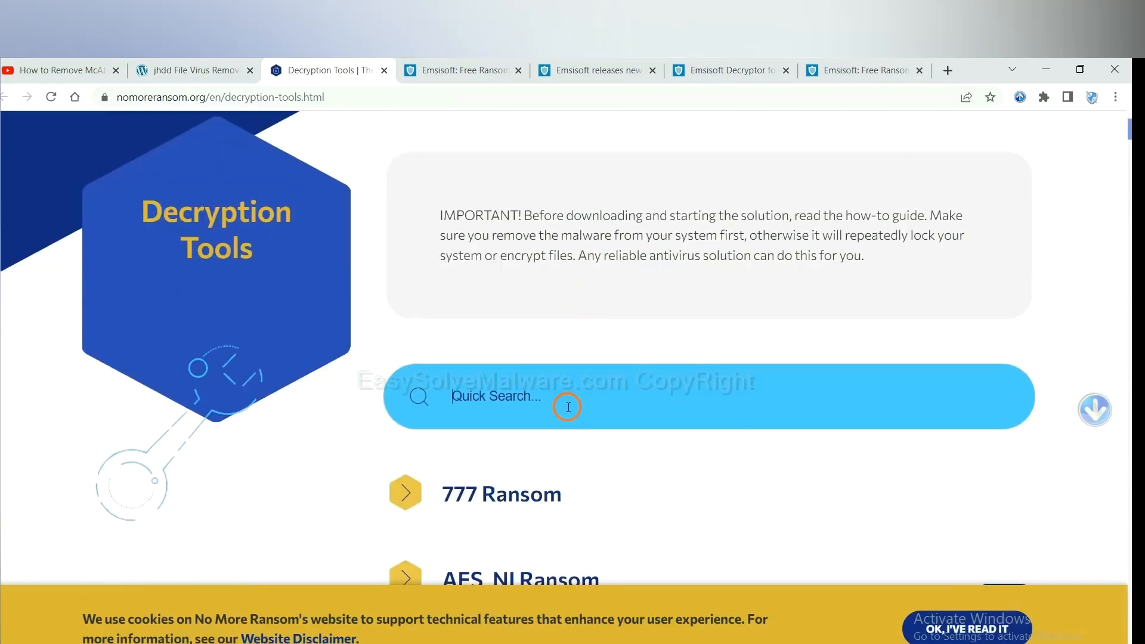
left_click(568, 407)
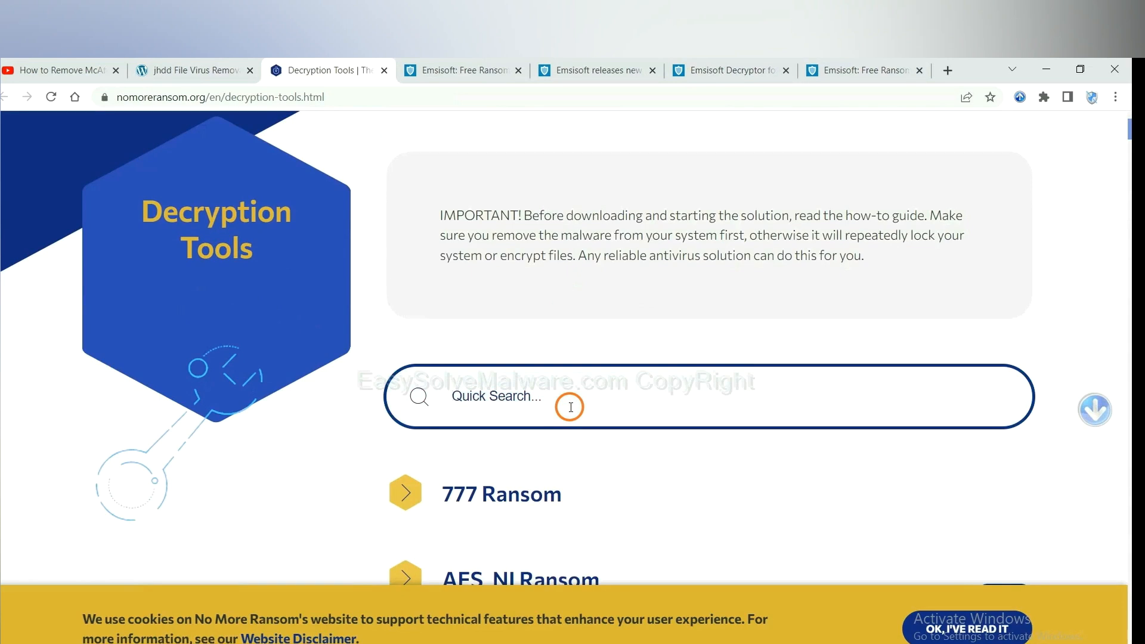
type("dj")
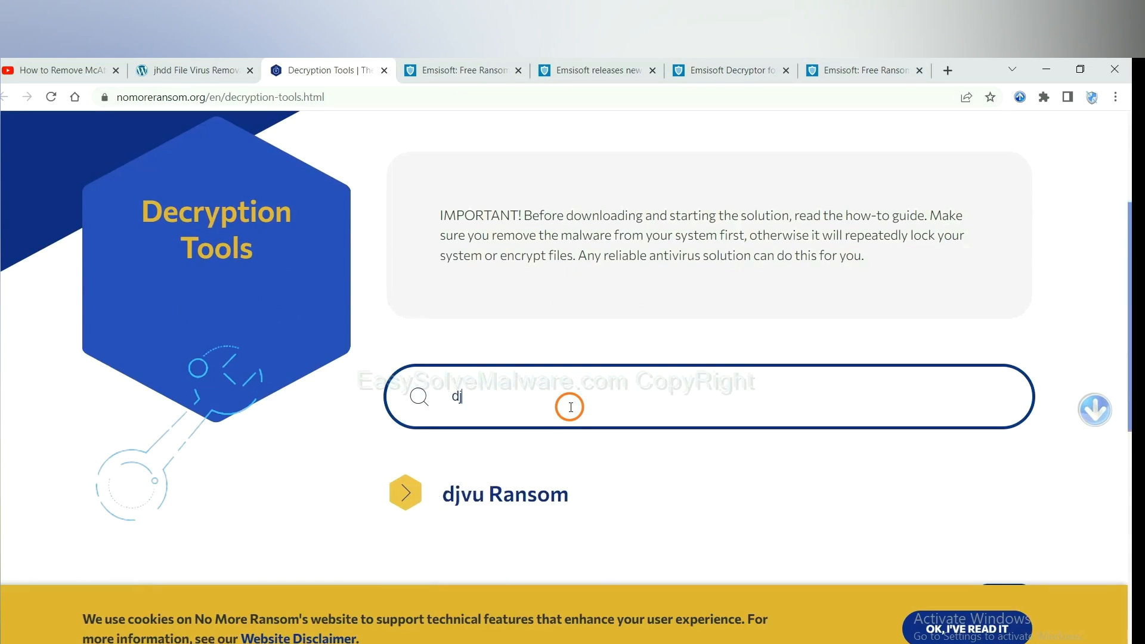
type("vu")
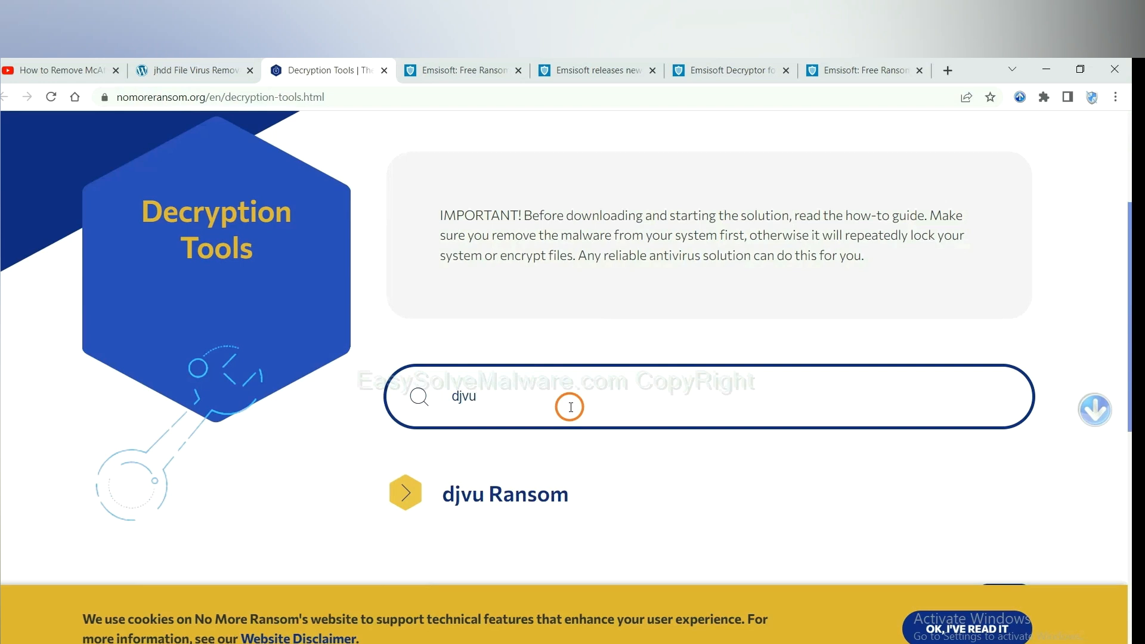
Step: Expand the djvu Ransom entry to reveal the djvu Decryptor description
scroll("down", 3)
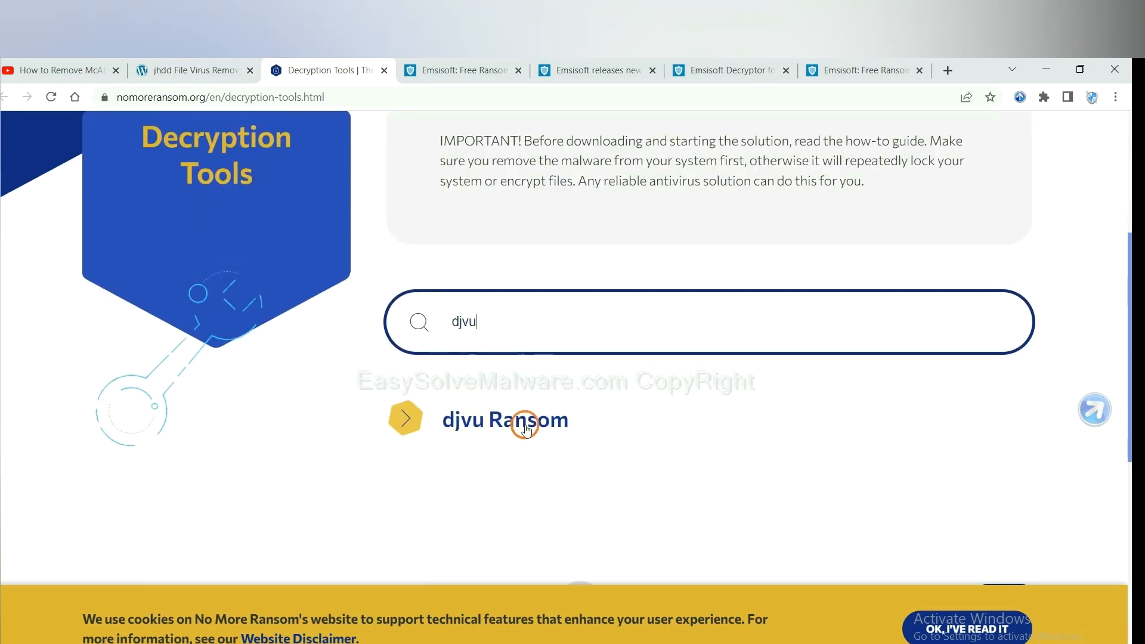
left_click(505, 420)
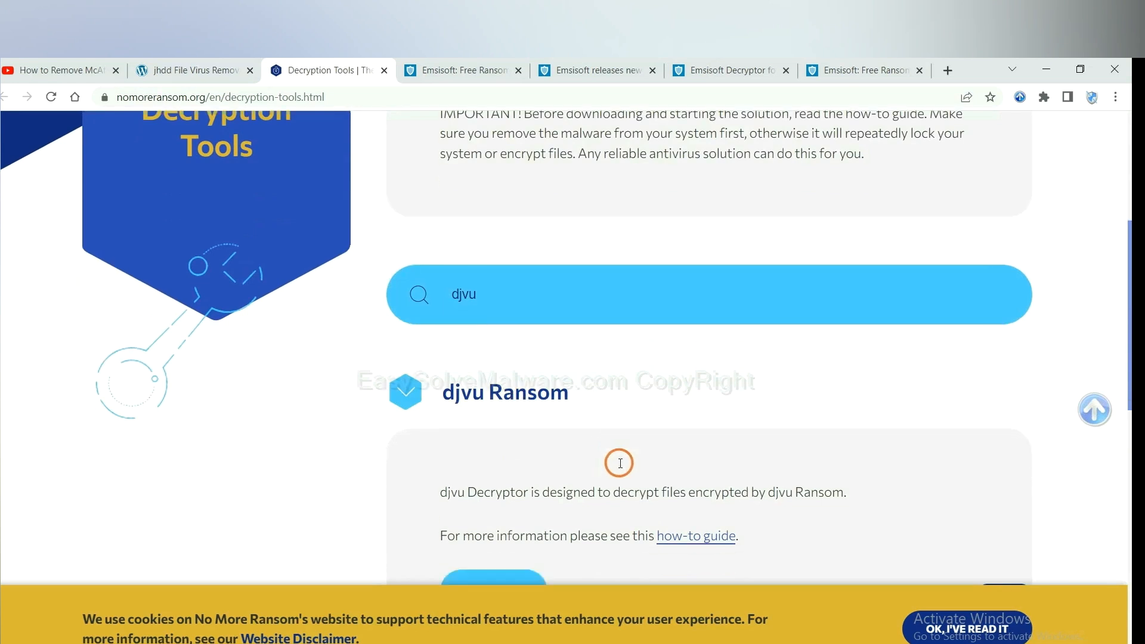
scroll("down", 3)
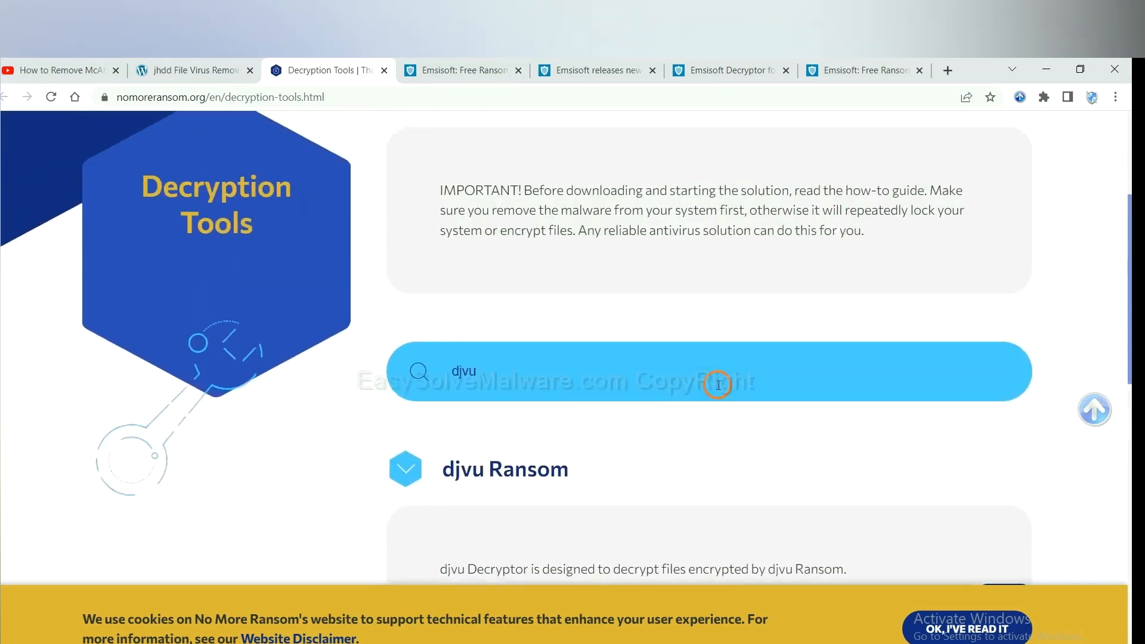
scroll("up", 3)
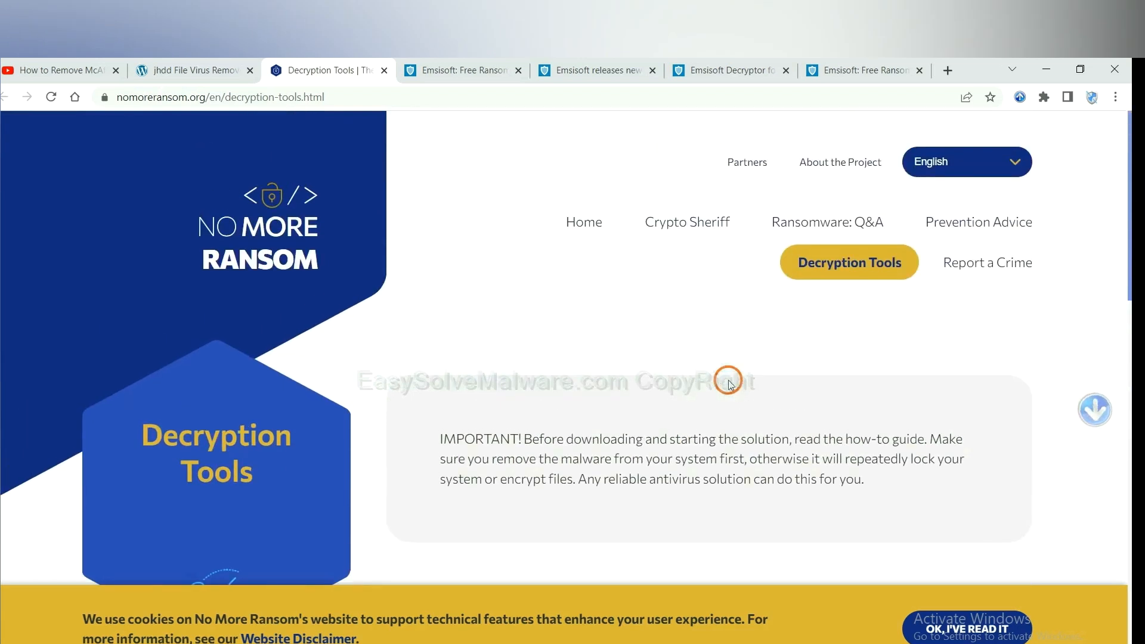